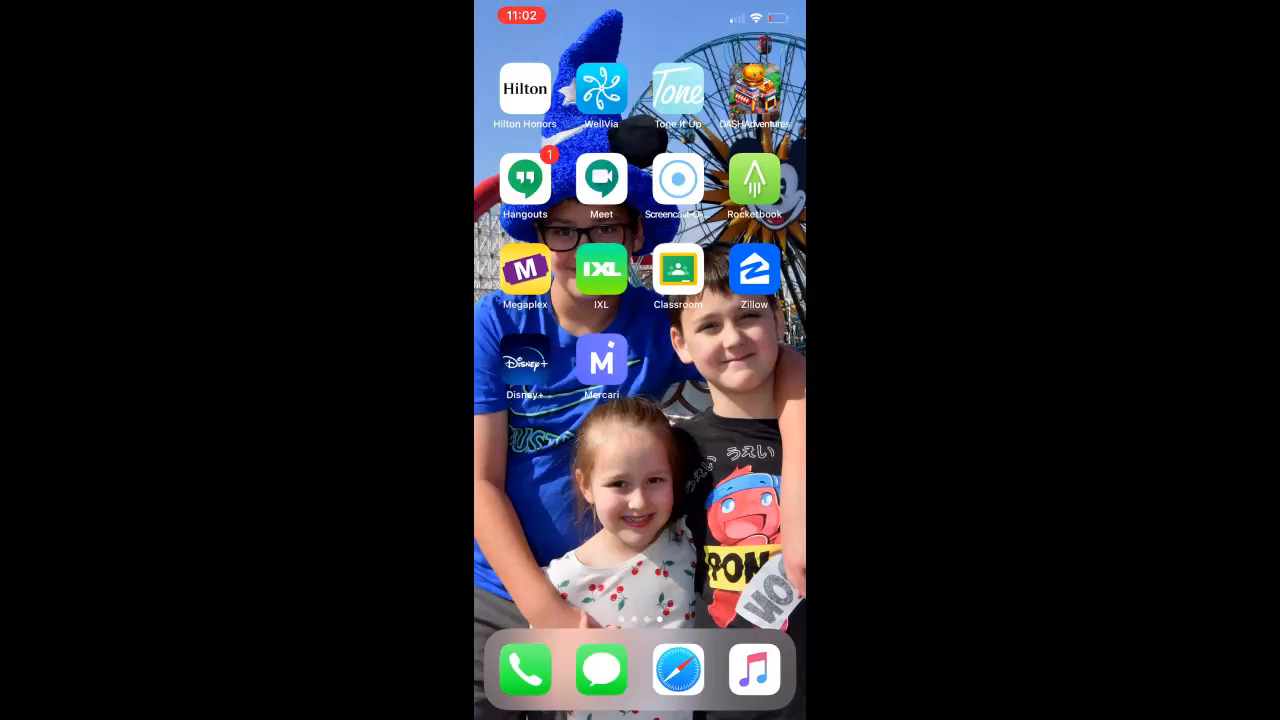
Upload a photo from the phone's Photos and Videos to Drive, then show Recent files
scroll(left, 3)
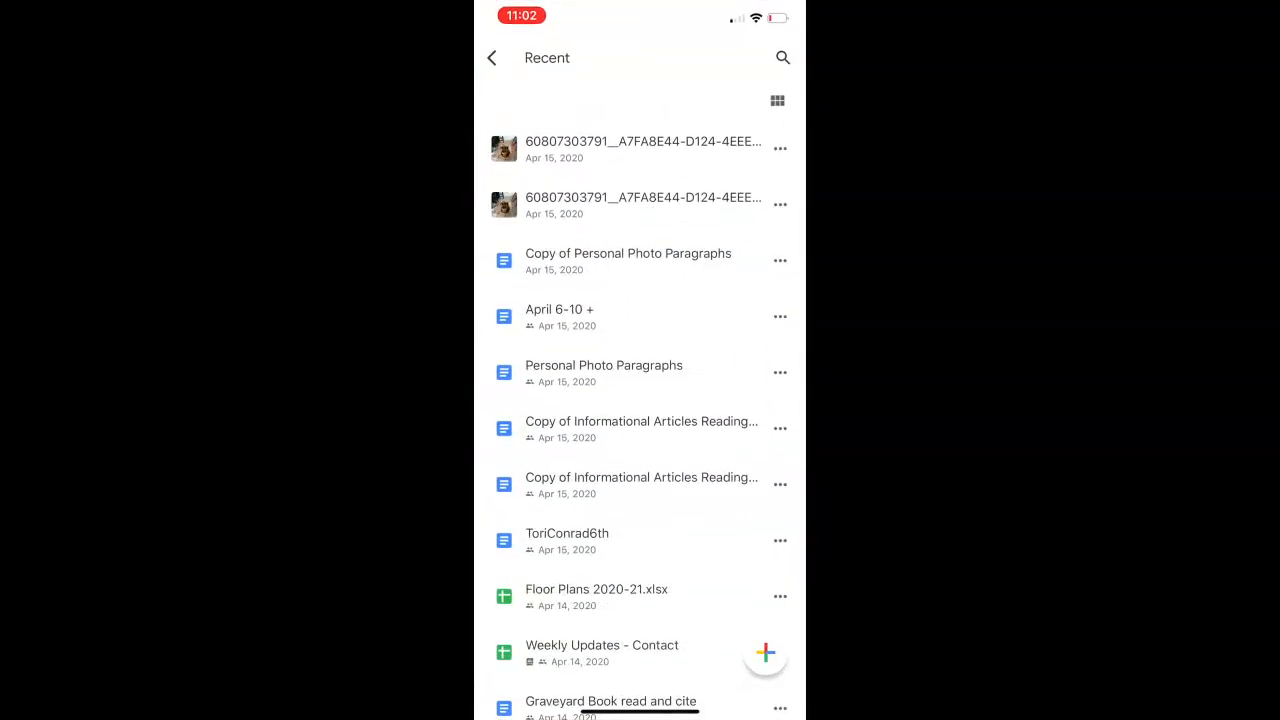
click(765, 655)
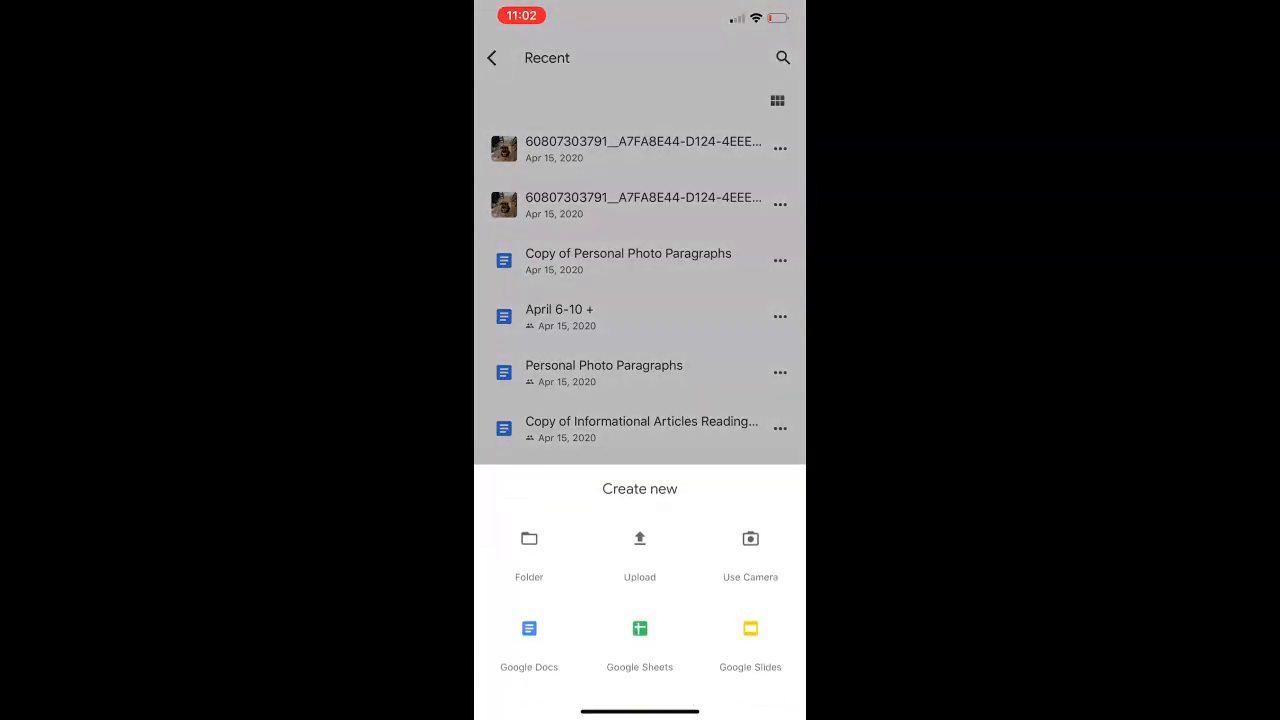
click(639, 550)
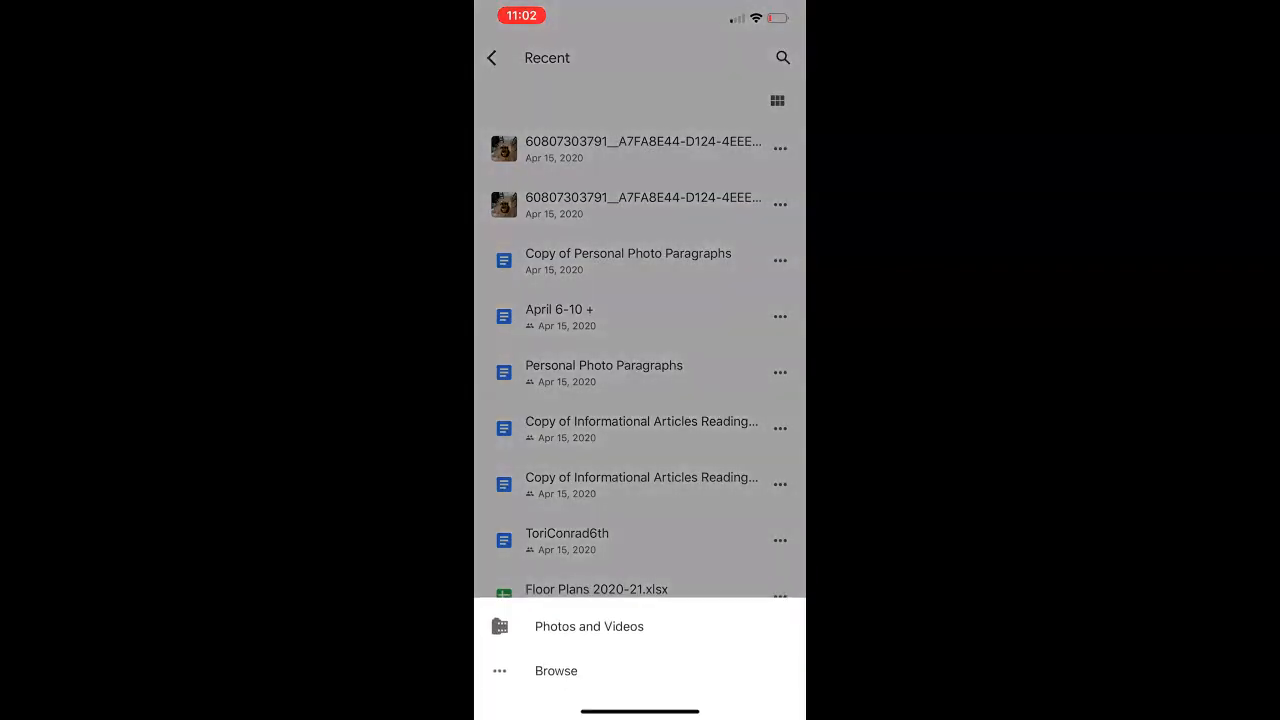
click(589, 626)
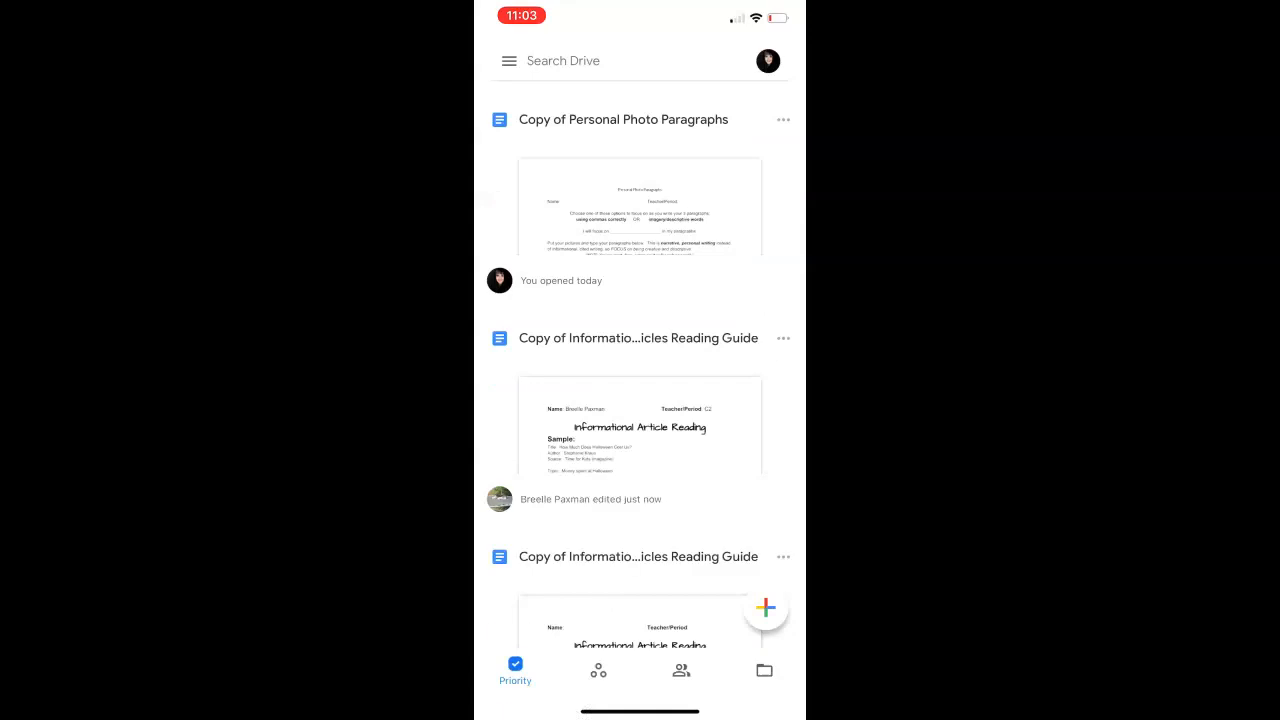
click(509, 61)
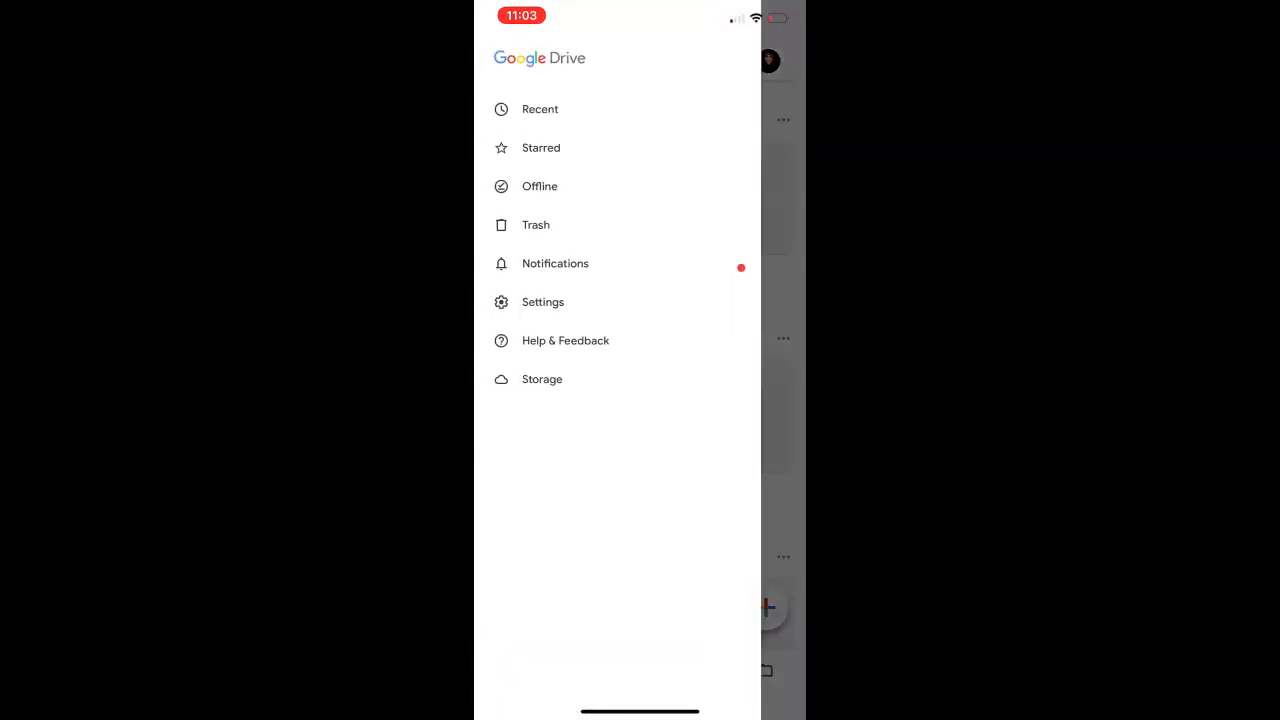
click(540, 109)
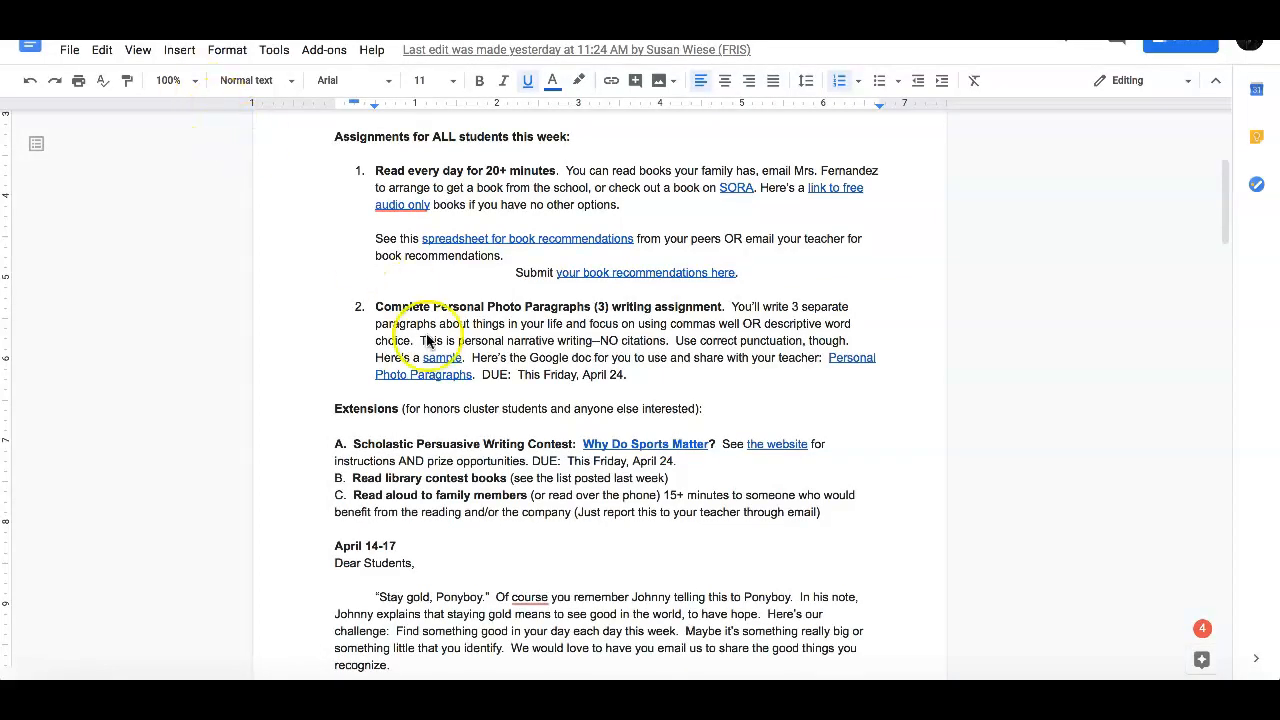
mouse_move(415, 380)
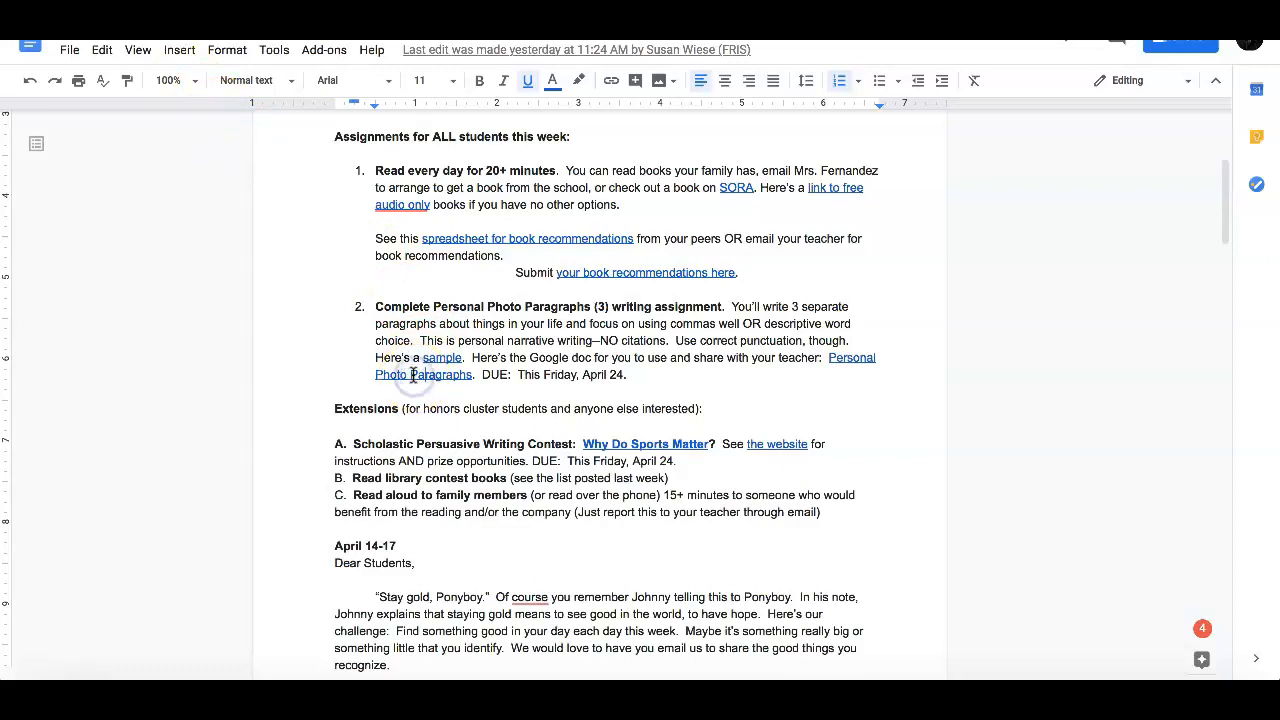
mouse_move(423, 357)
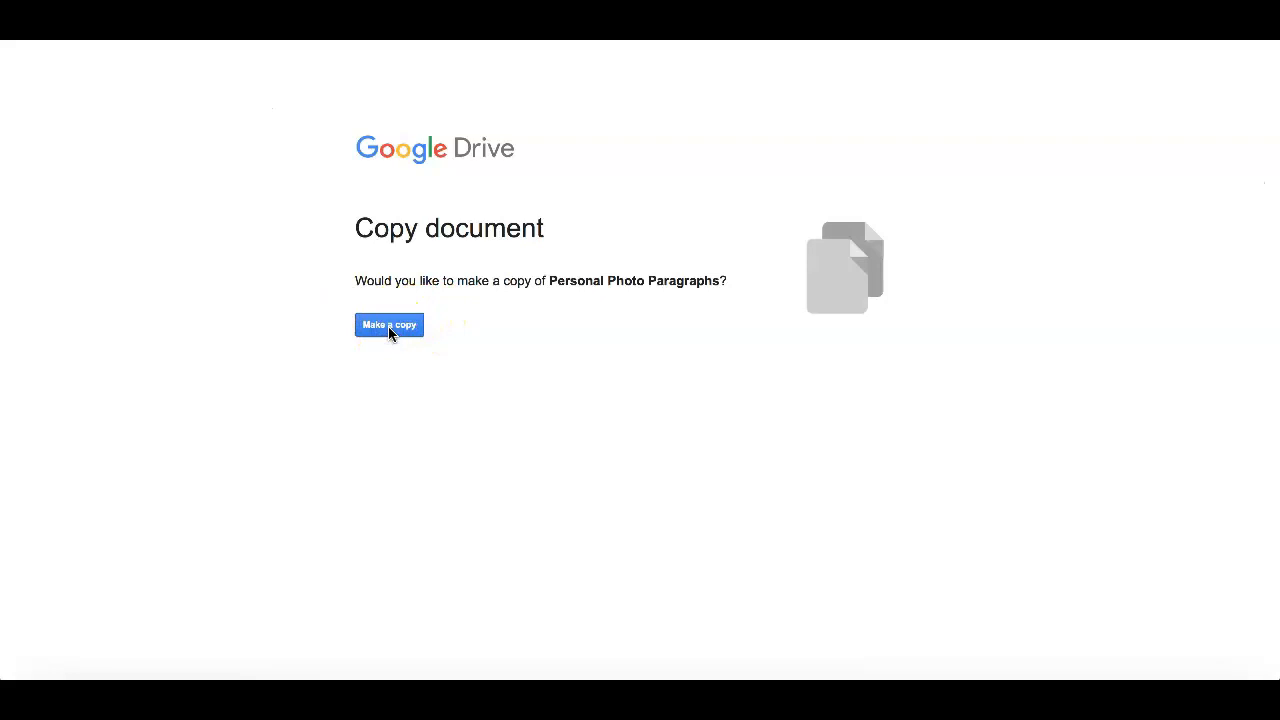
Make a personal copy of the Personal Photo Paragraphs template
click(389, 325)
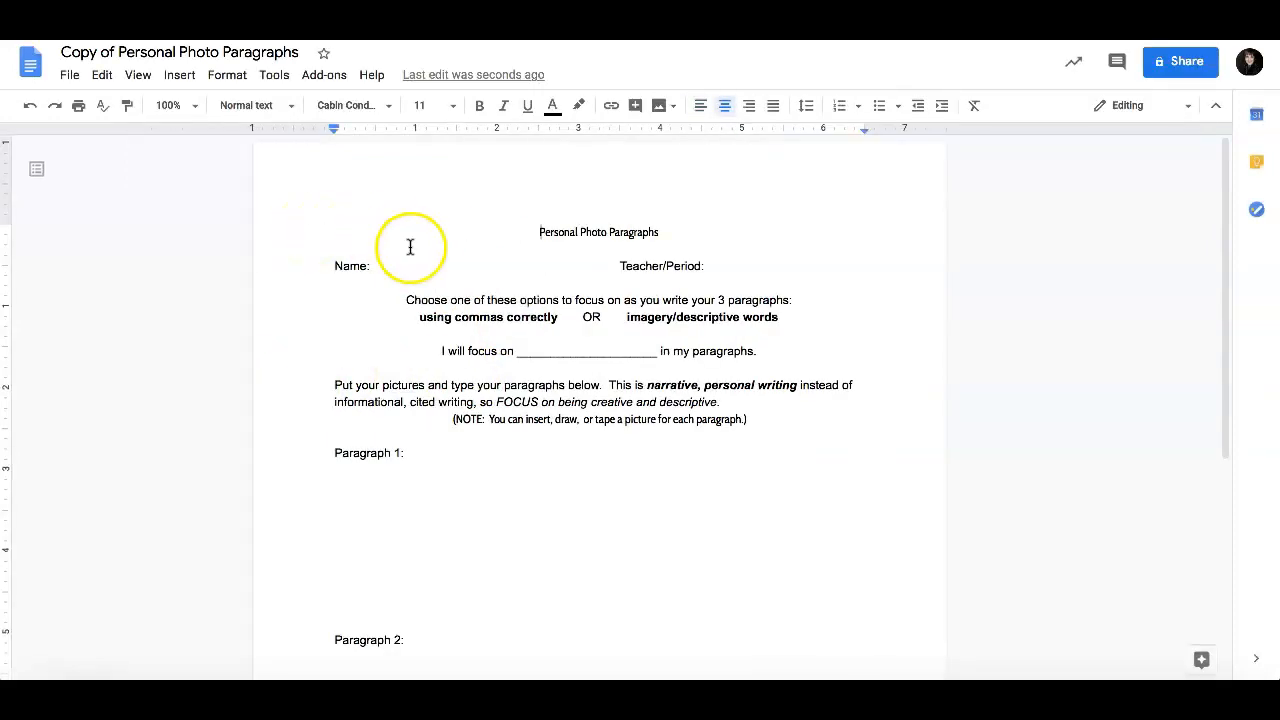
click(375, 266)
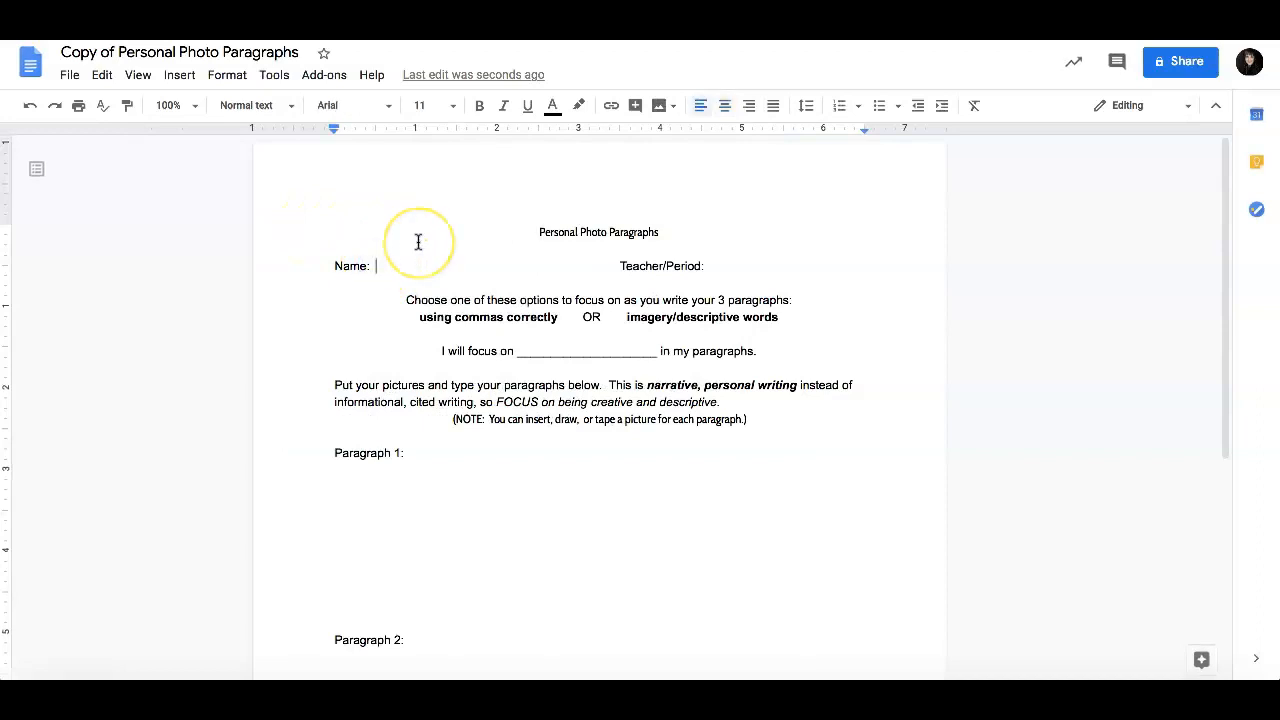
text(Sarah Clev)
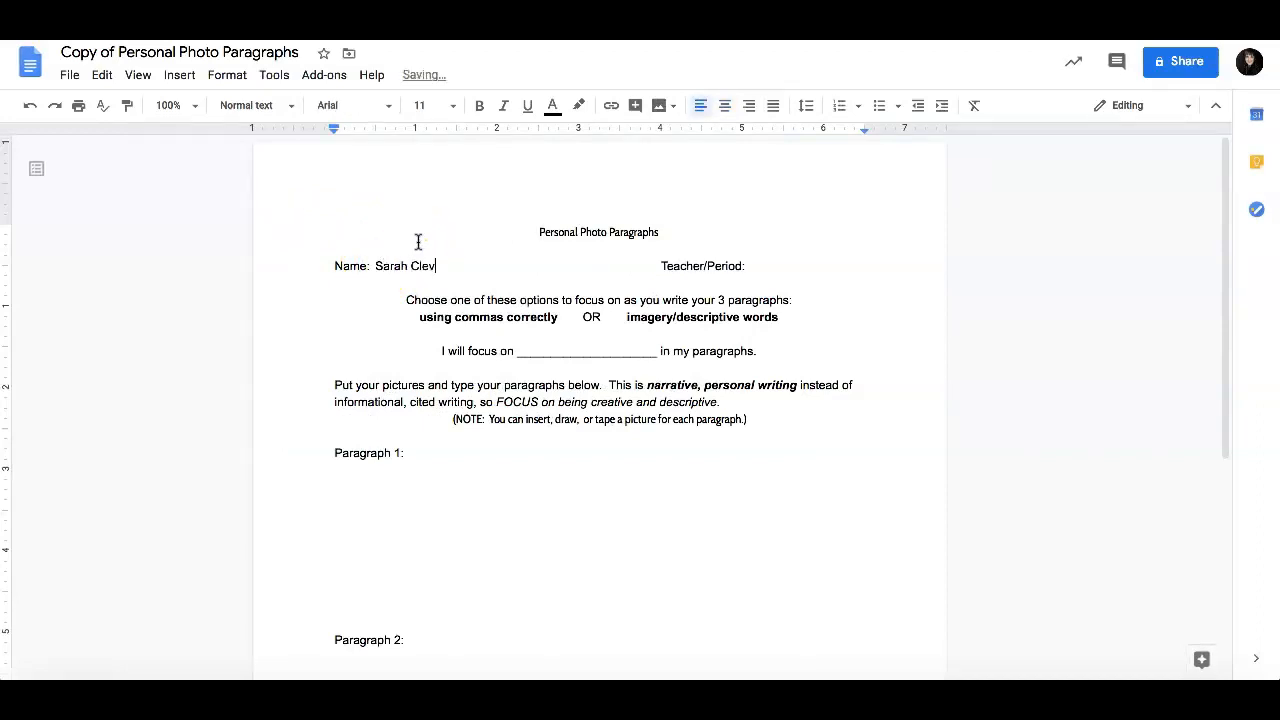
text(eland)
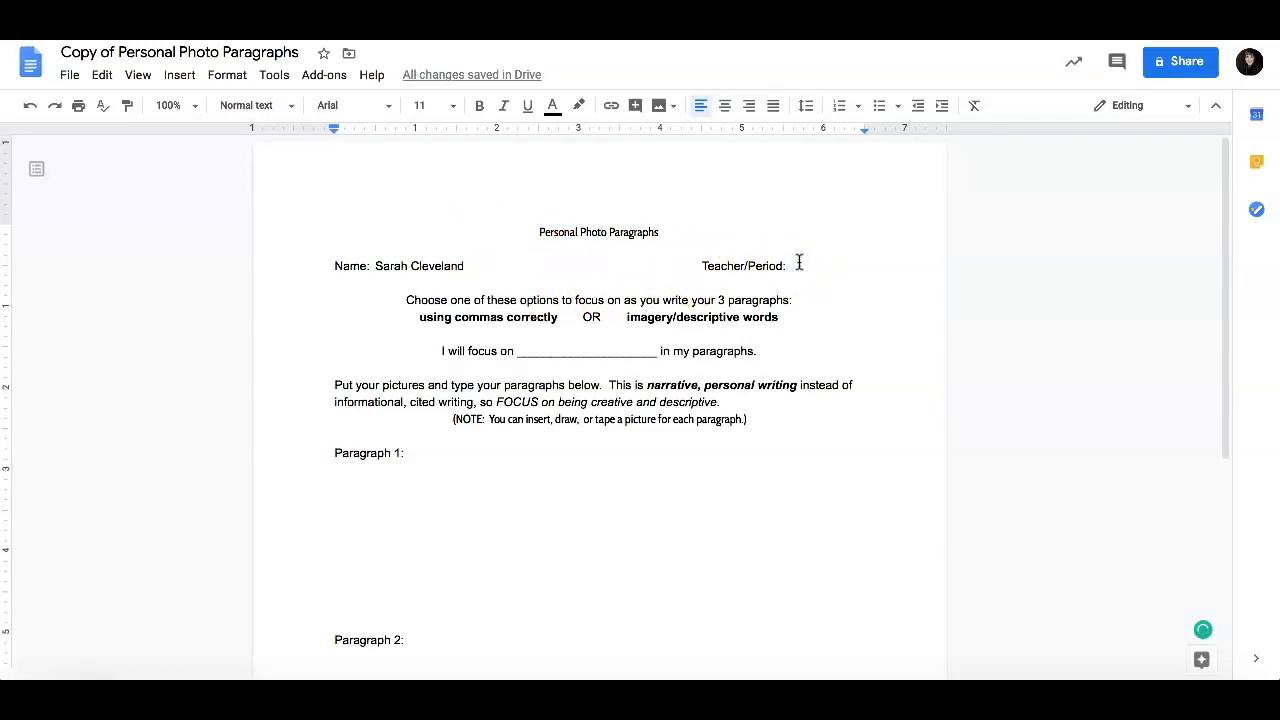
text(W3)
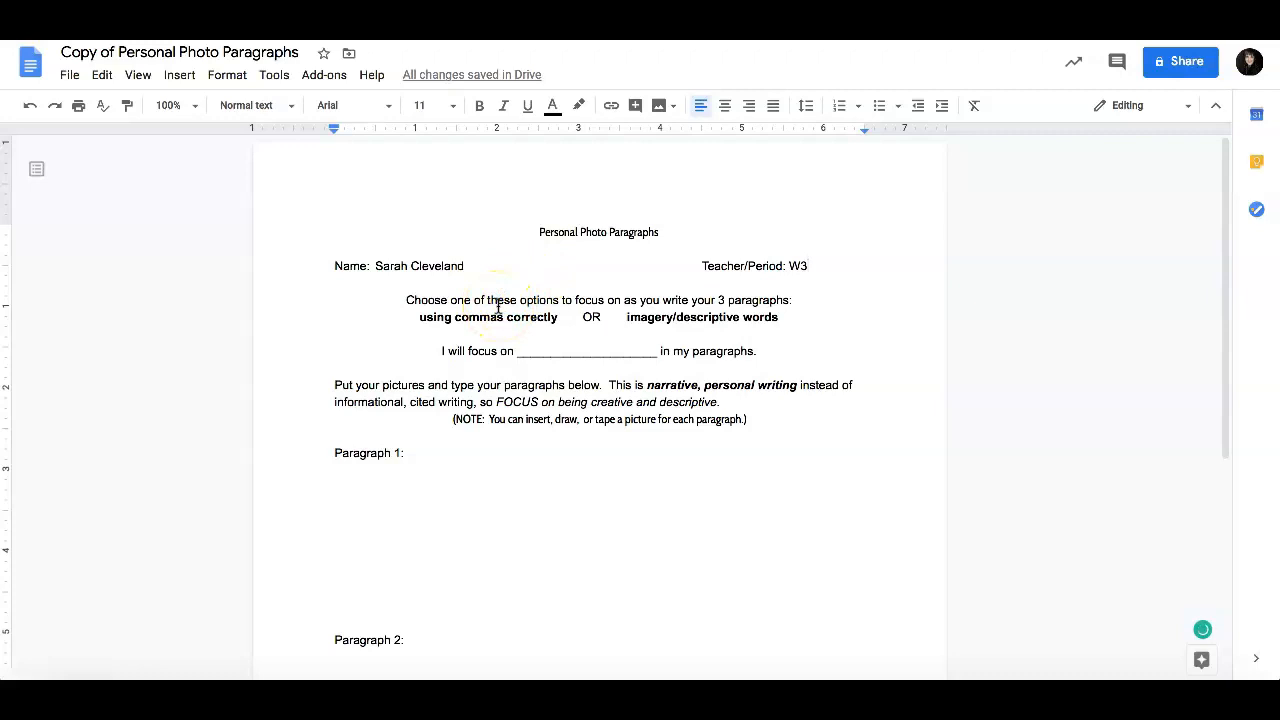
mouse_move(418, 316)
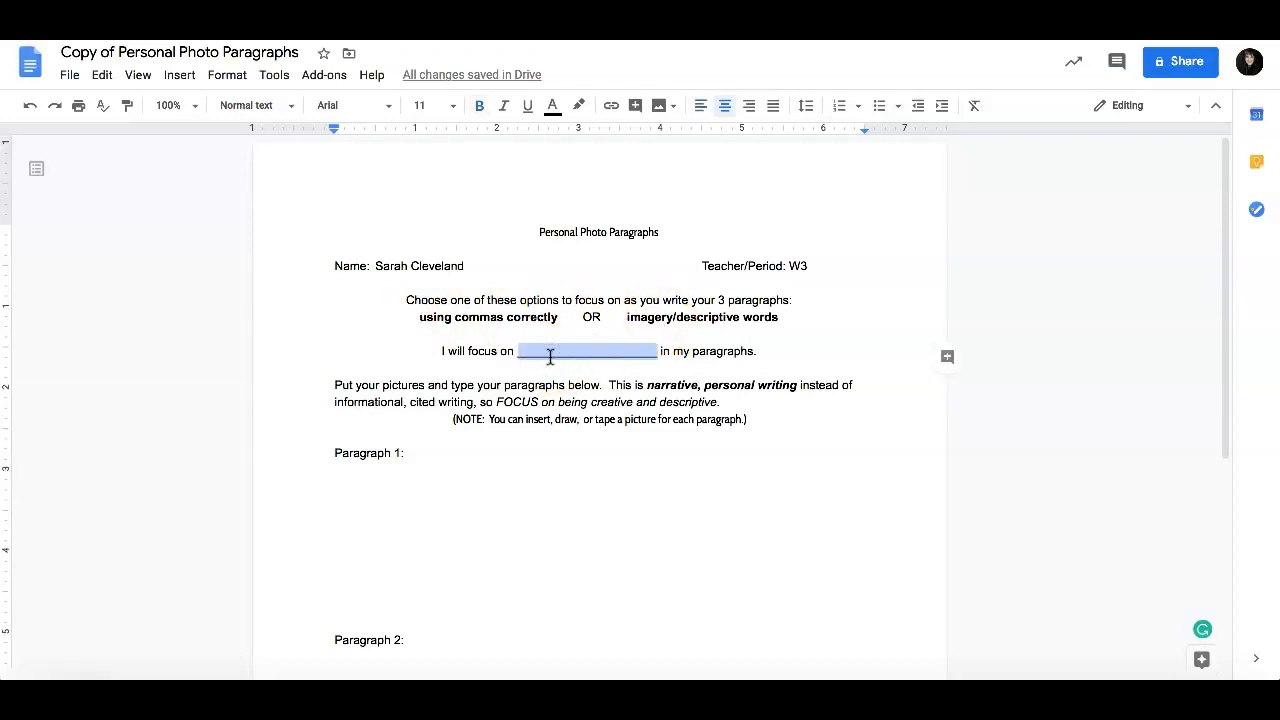
Complete the focus sentence with 'imagery/descriptive words'
text(imagery/d)
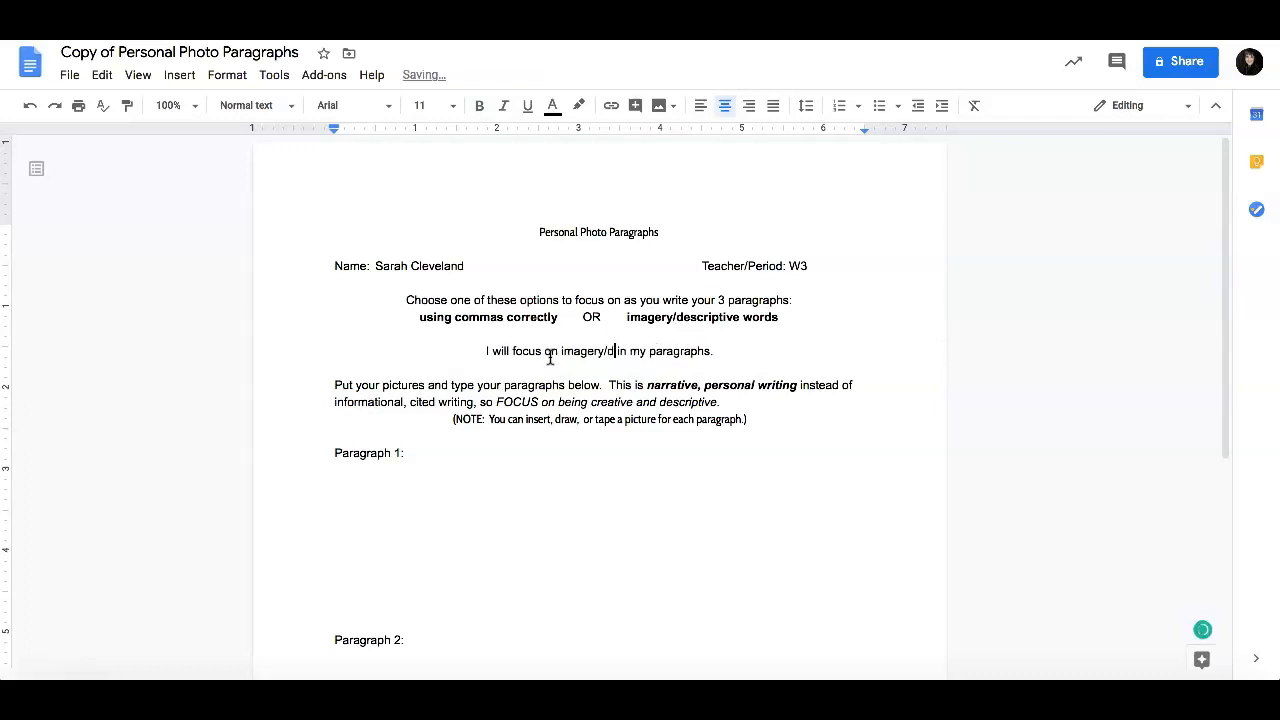
text(escriptiv)
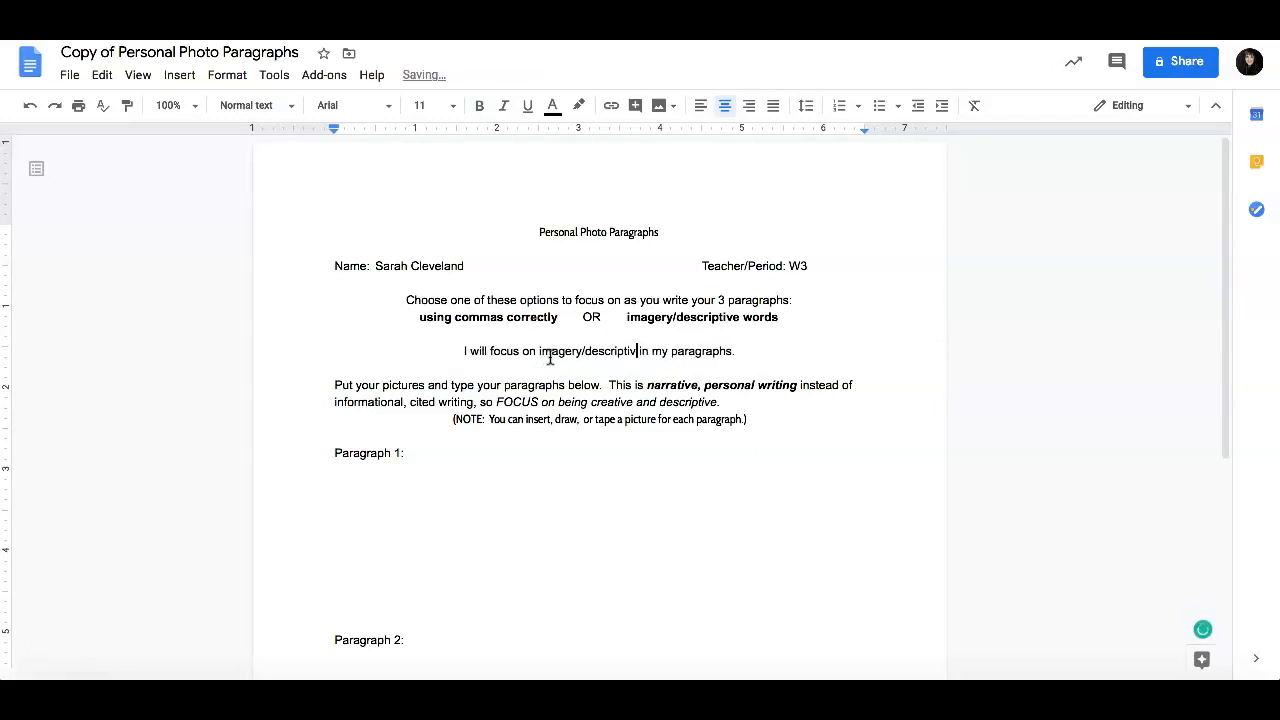
text(e words)
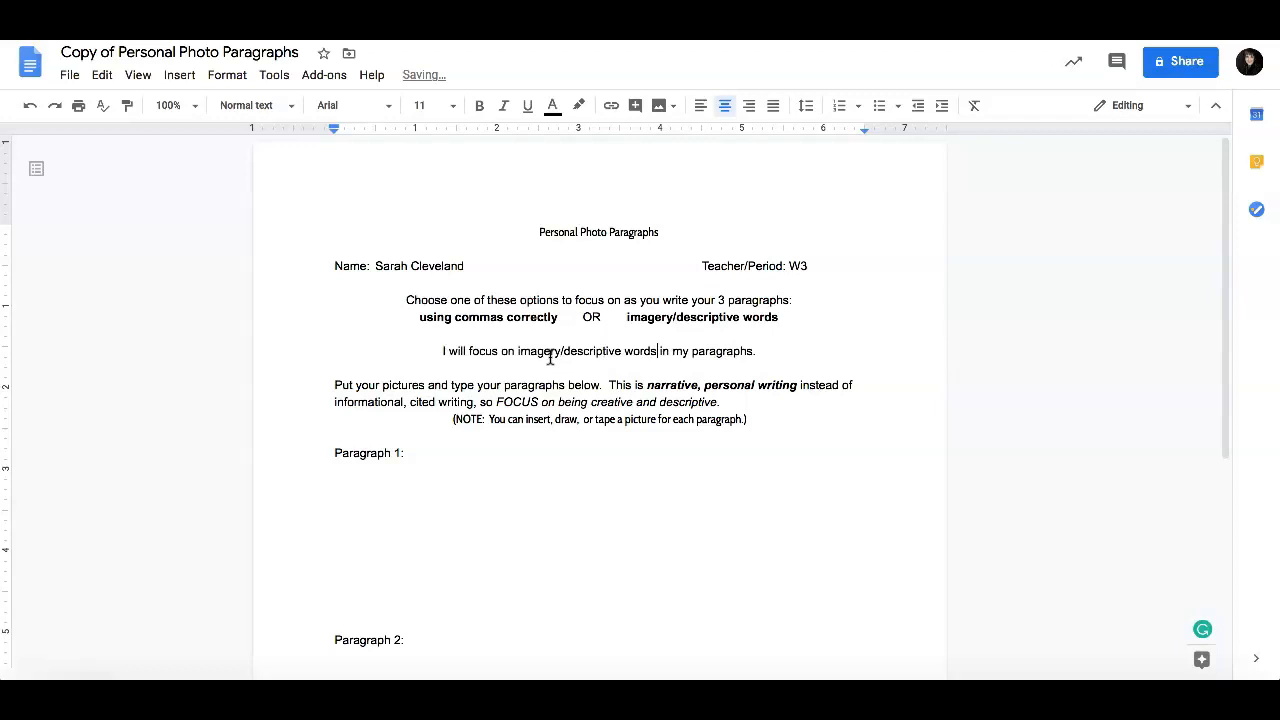
mouse_move(386, 441)
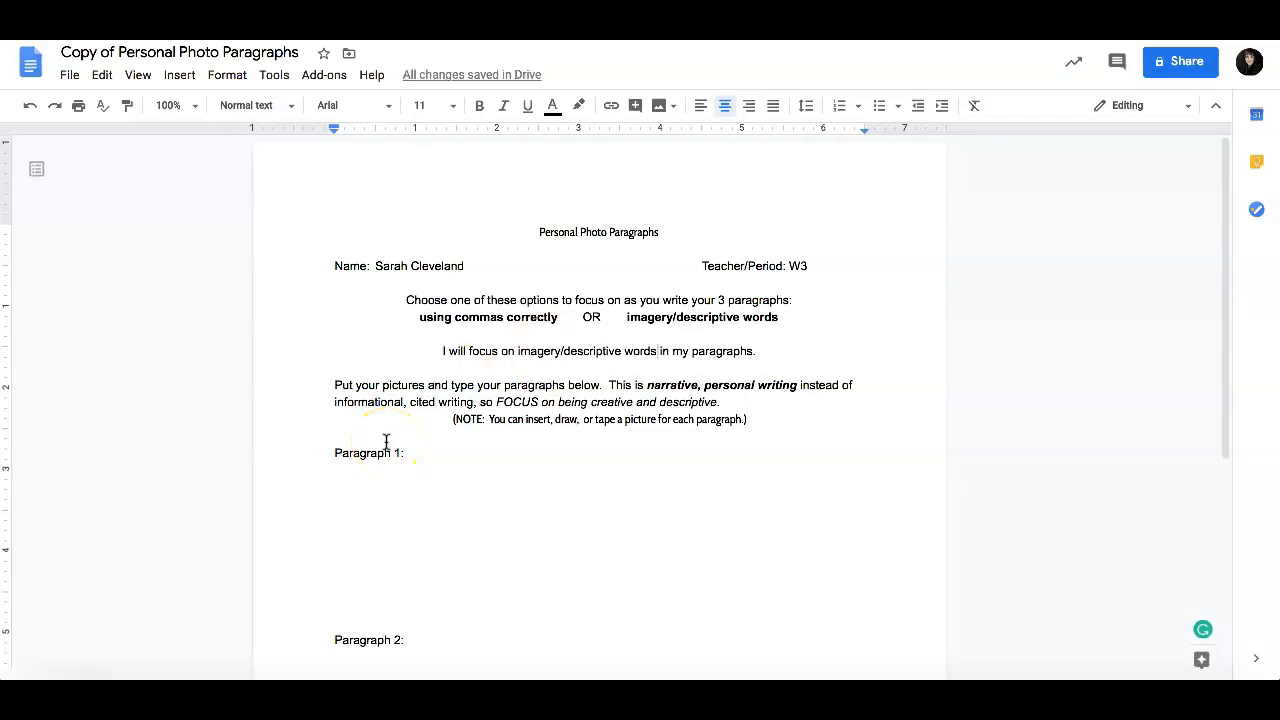
Place the cursor on the empty line under Paragraph 1
click(657, 351)
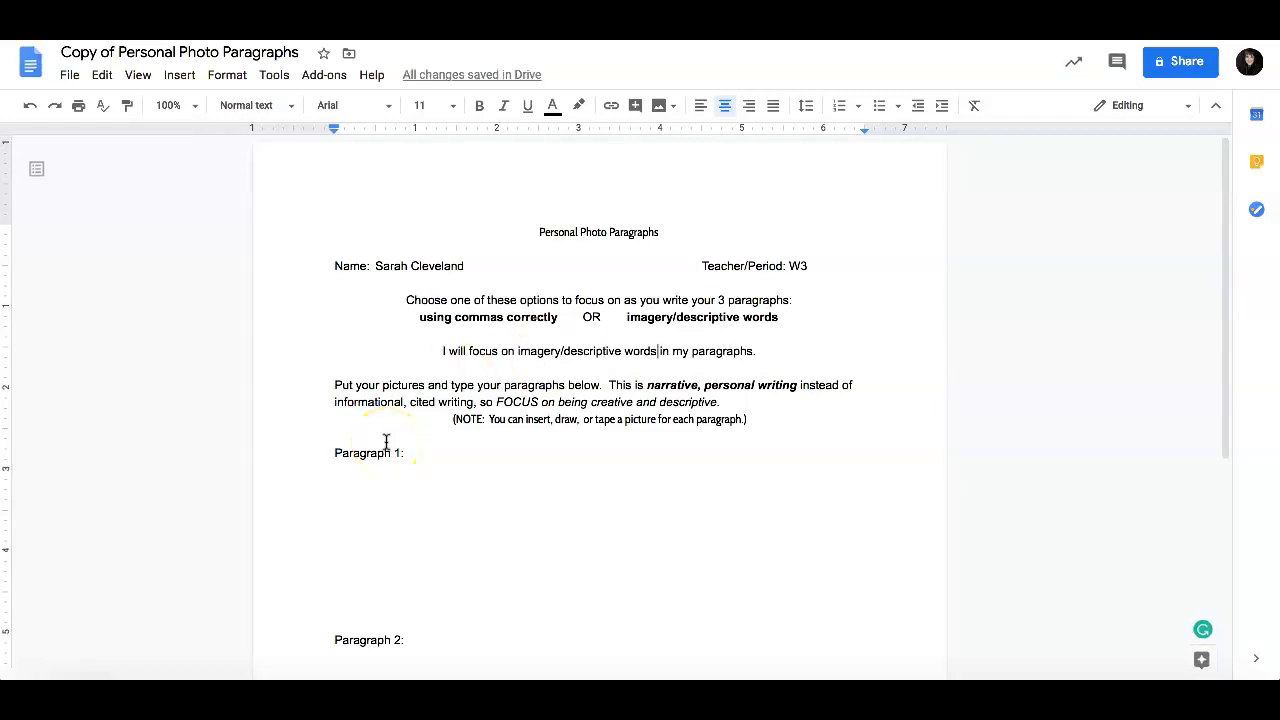
mouse_move(619, 454)
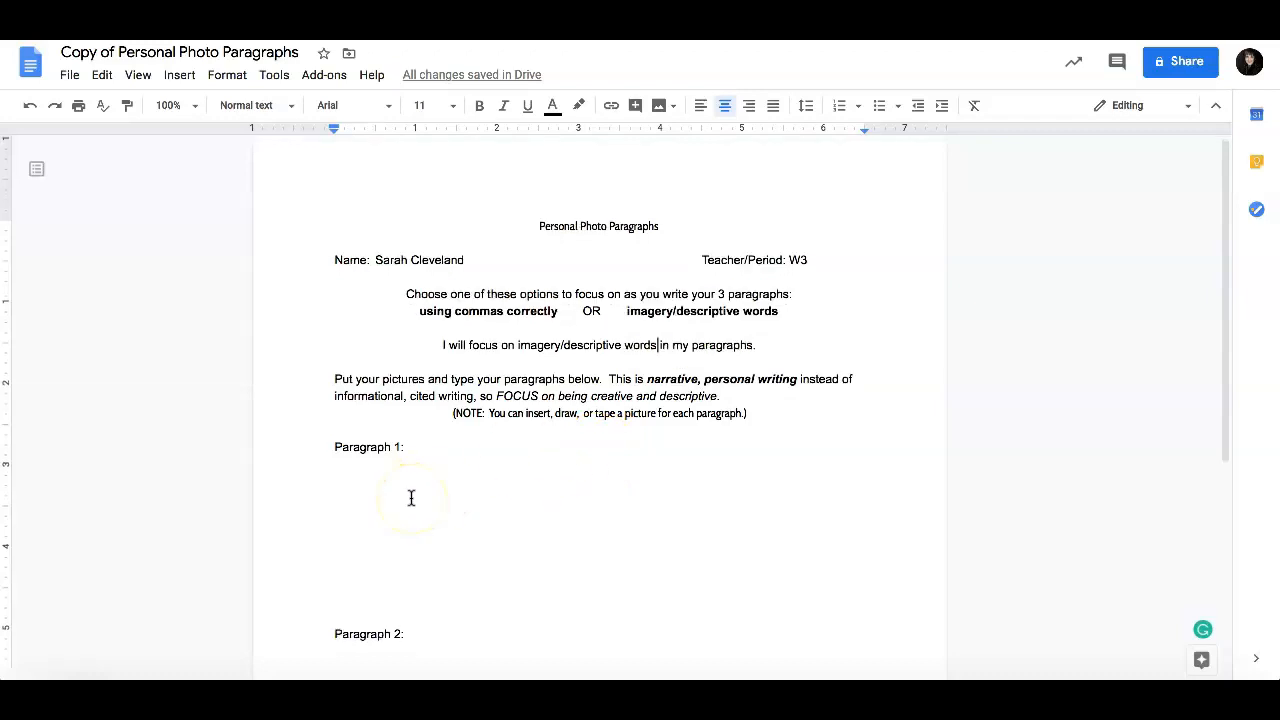
scroll(up, 3)
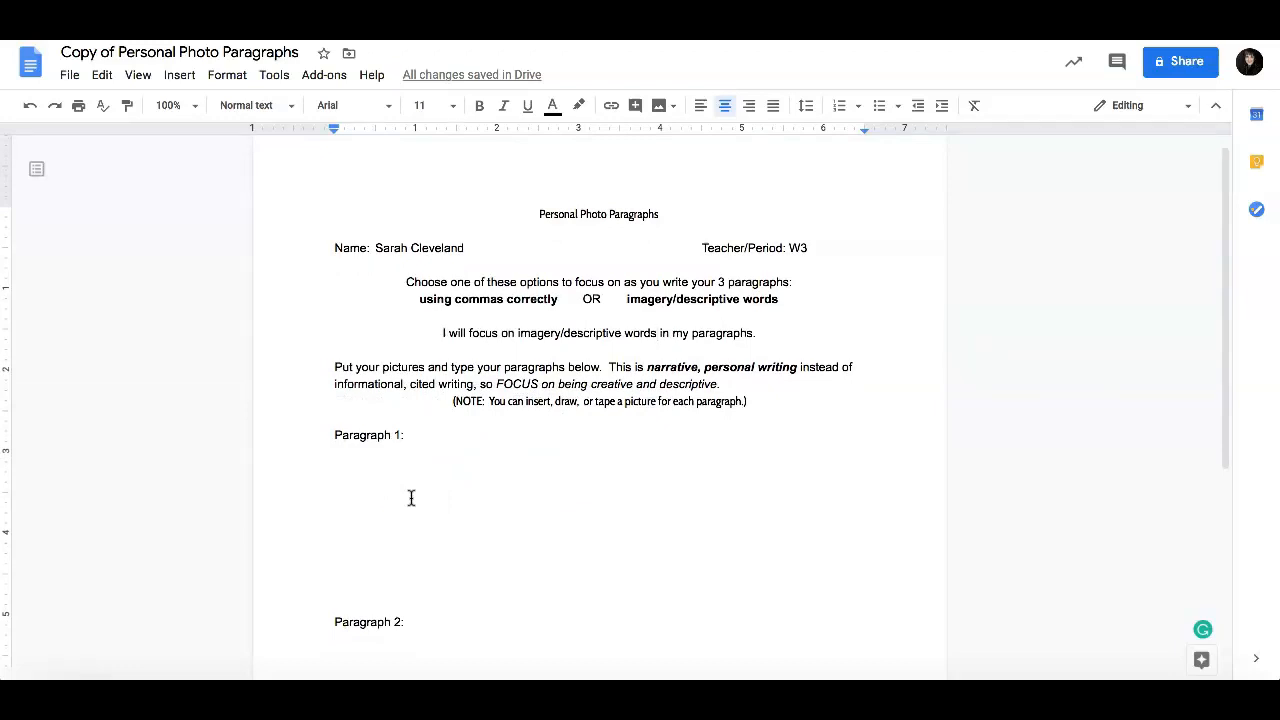
click(657, 333)
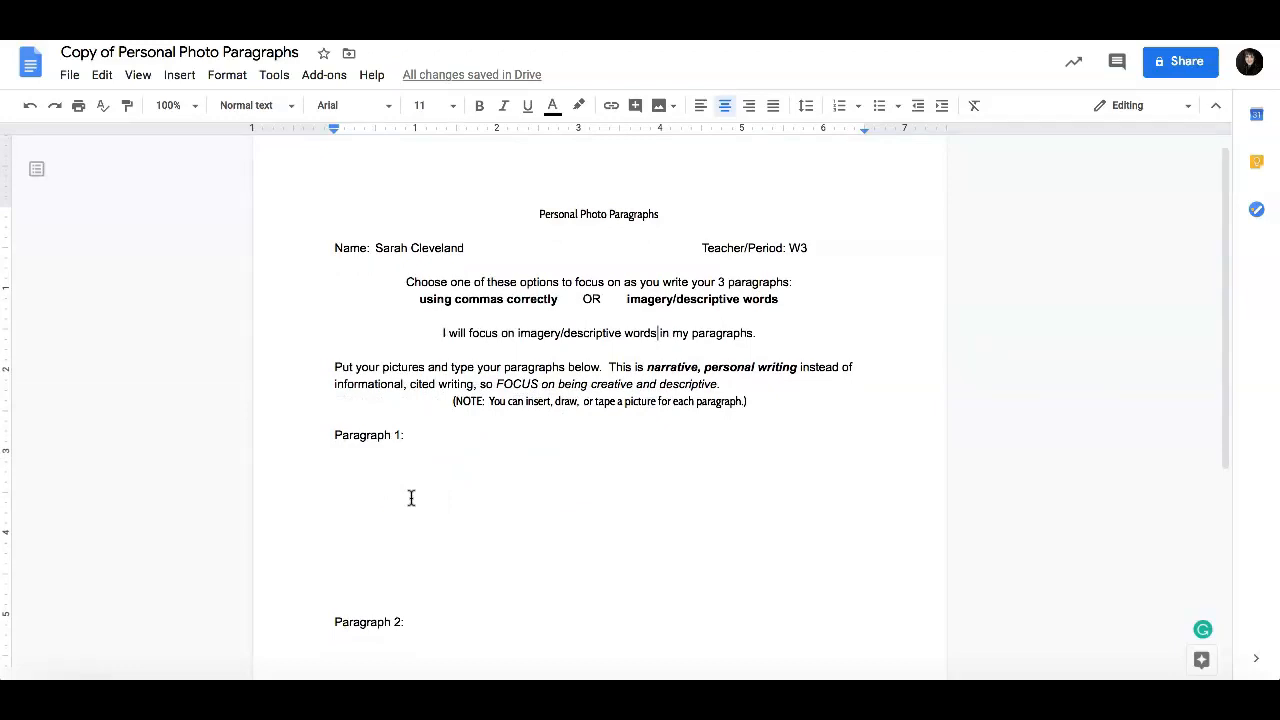
click(354, 457)
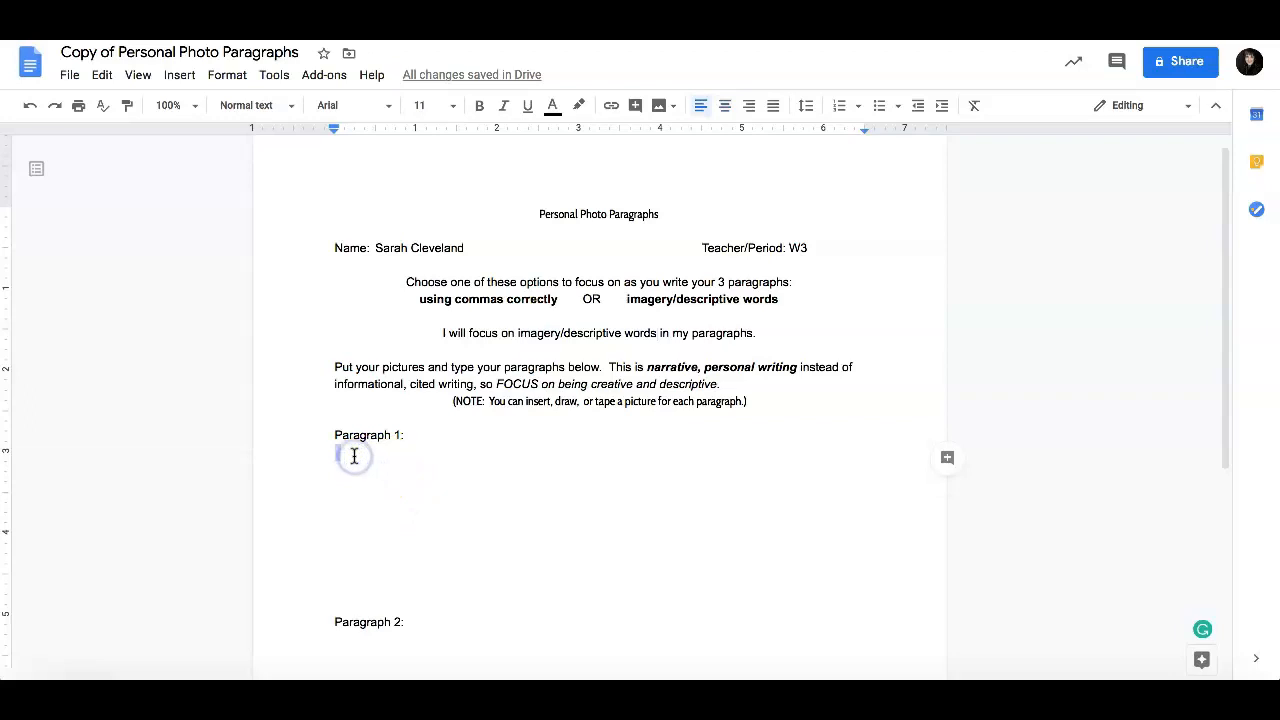
scroll(down, 3)
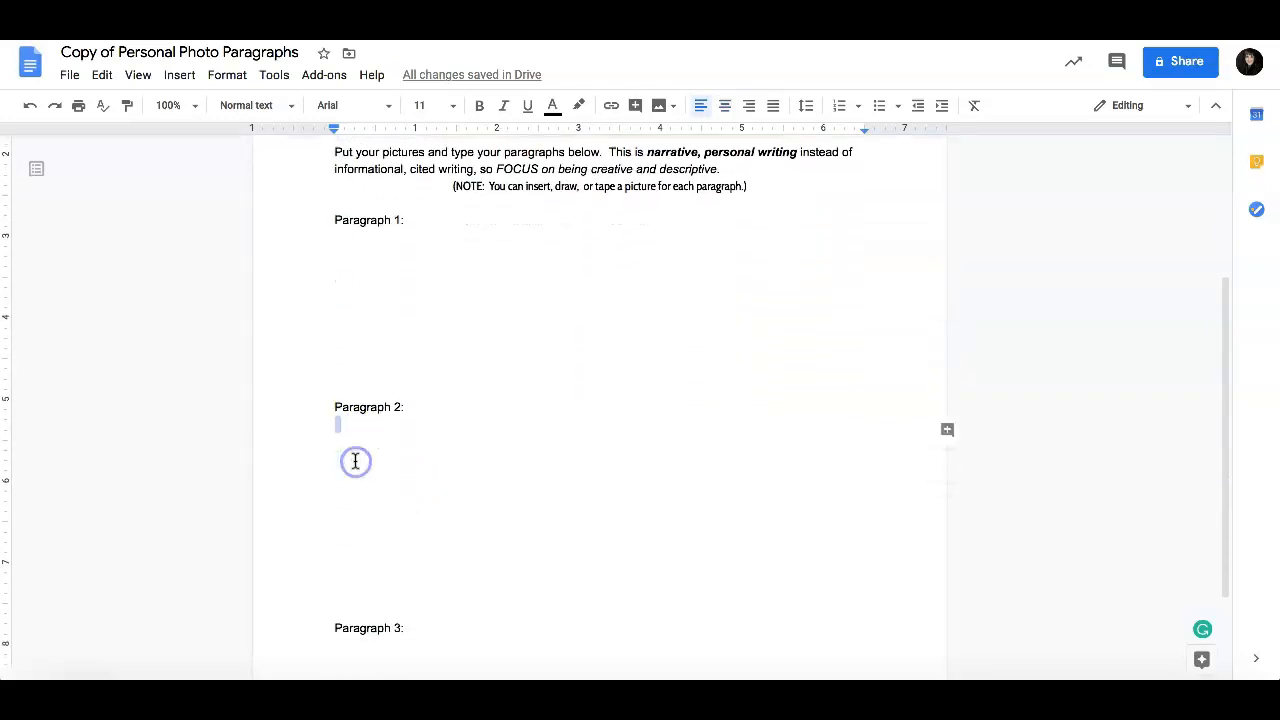
scroll(up, 3)
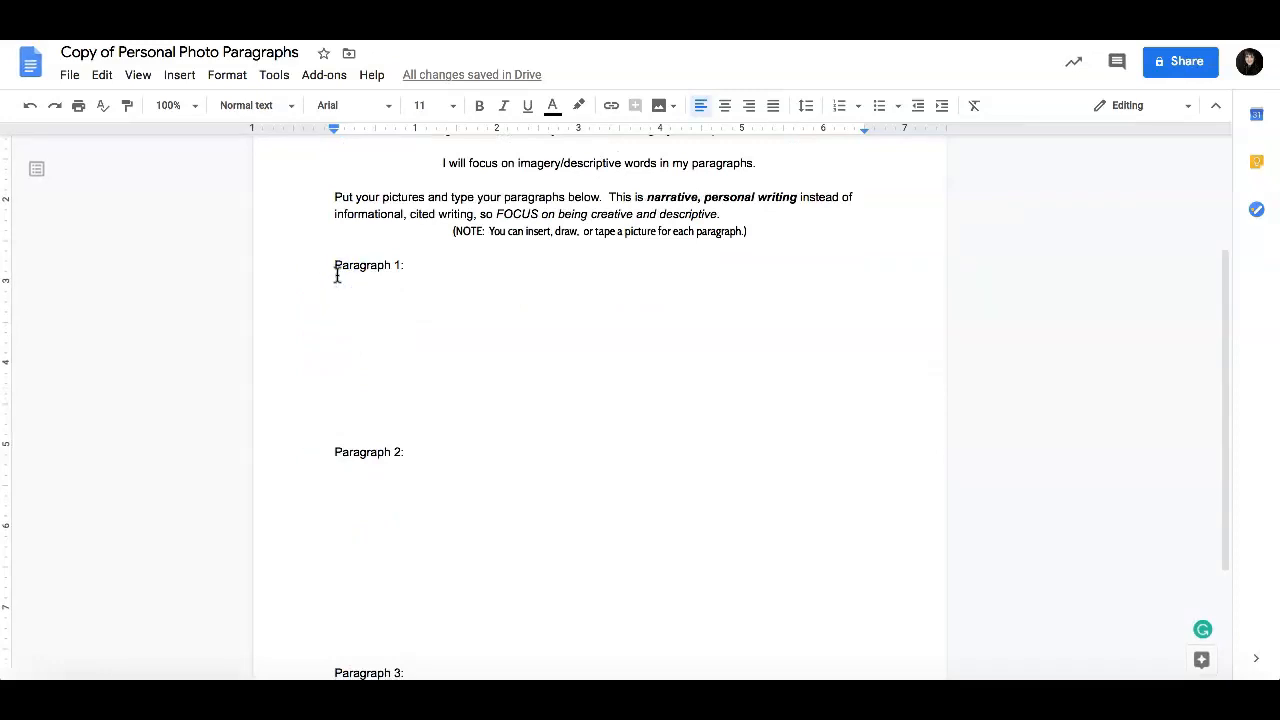
mouse_move(179, 75)
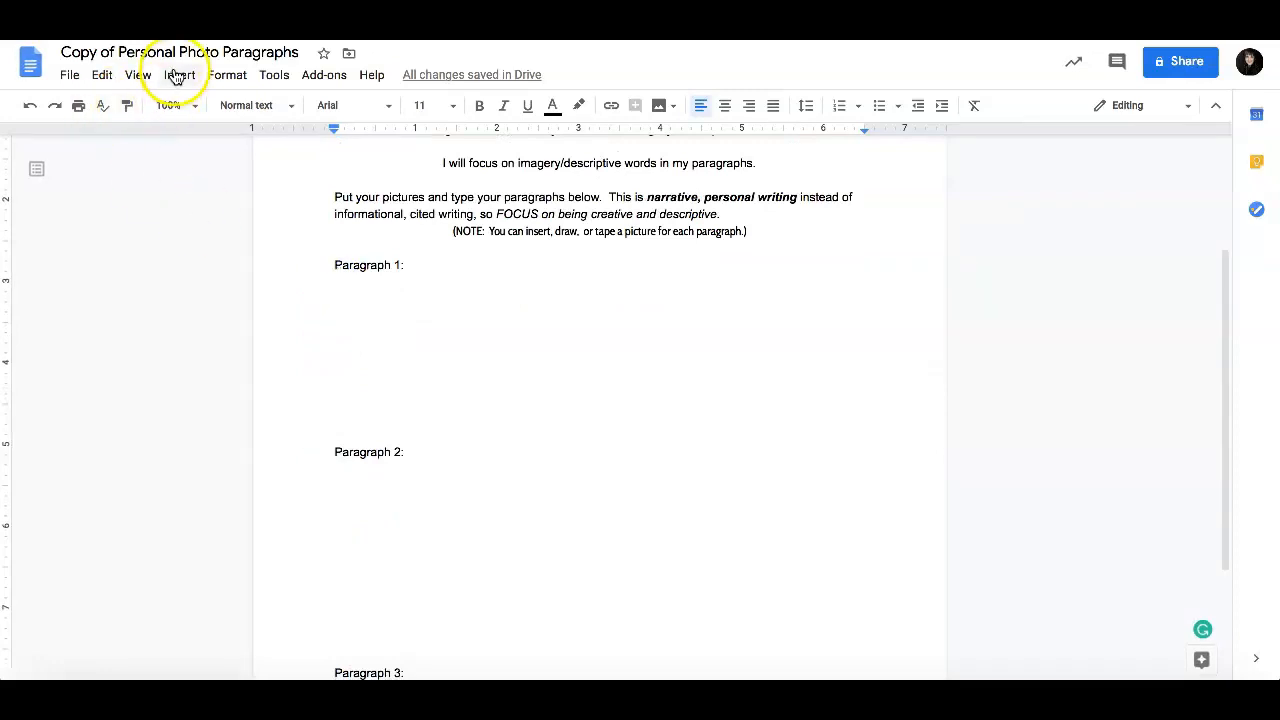
Insert the selected dog photo from Drive under Paragraph 1, then close the Drive panel
click(180, 74)
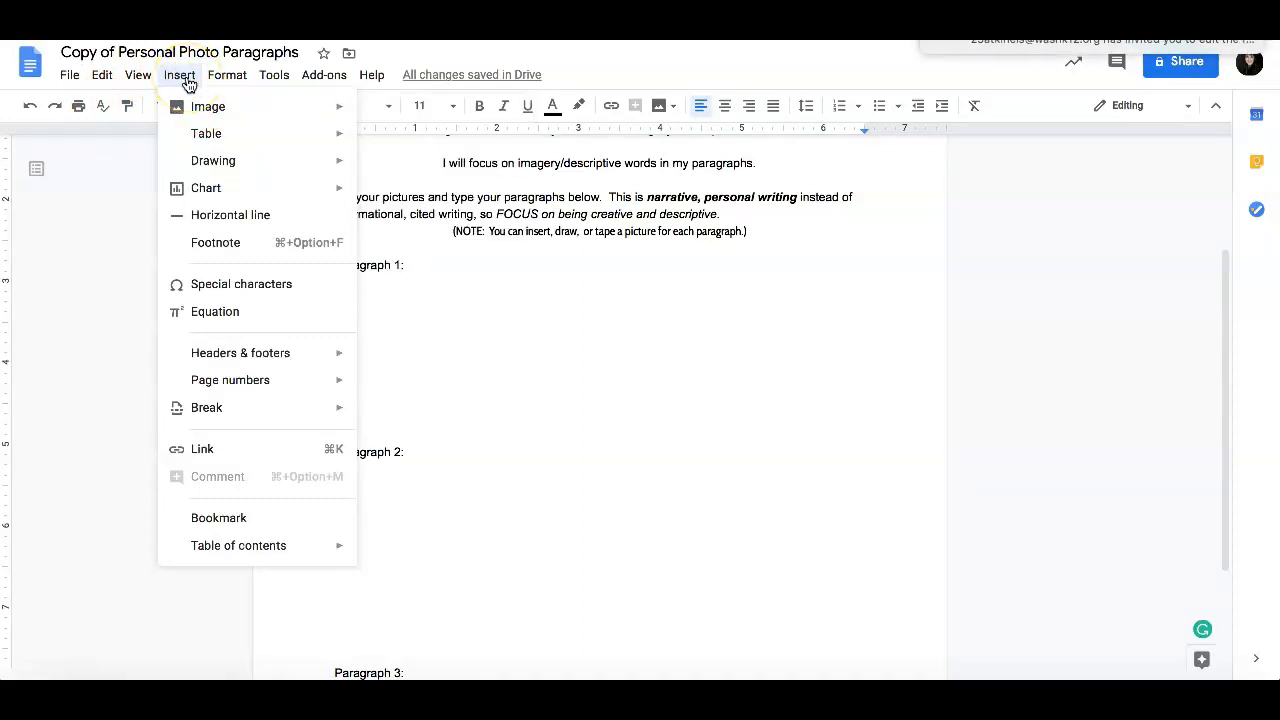
click(208, 106)
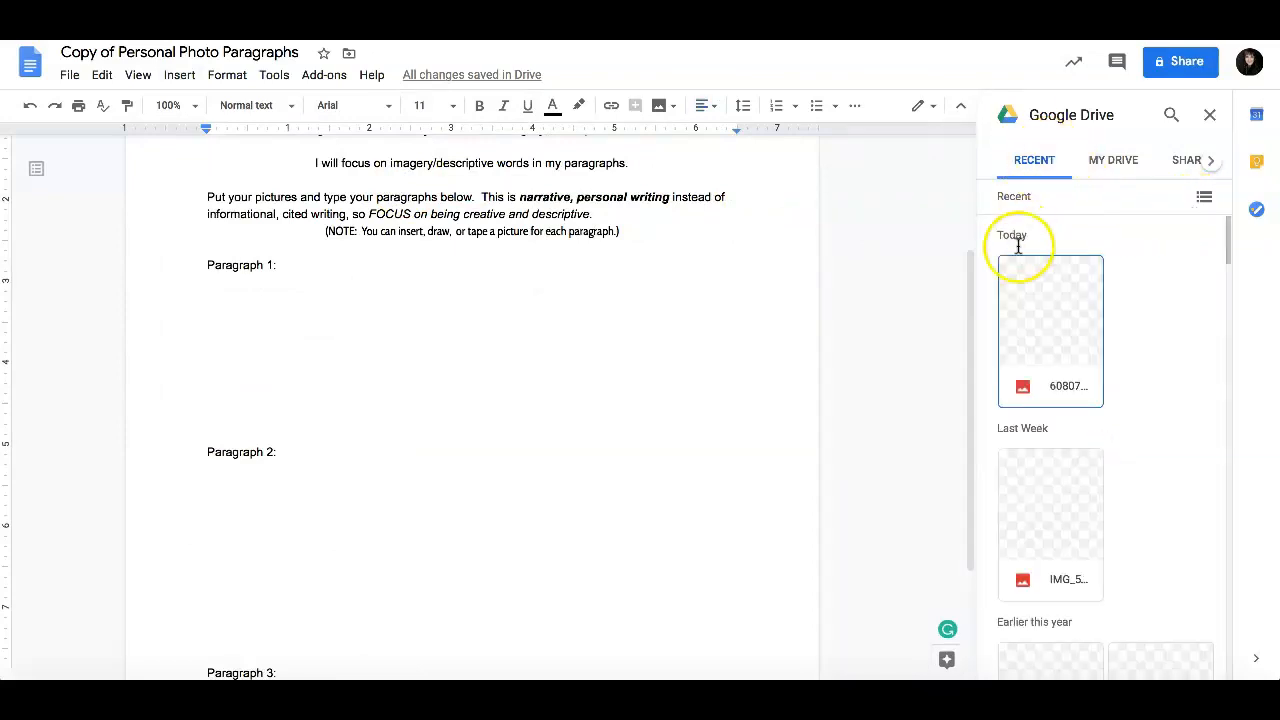
mouse_move(1035, 282)
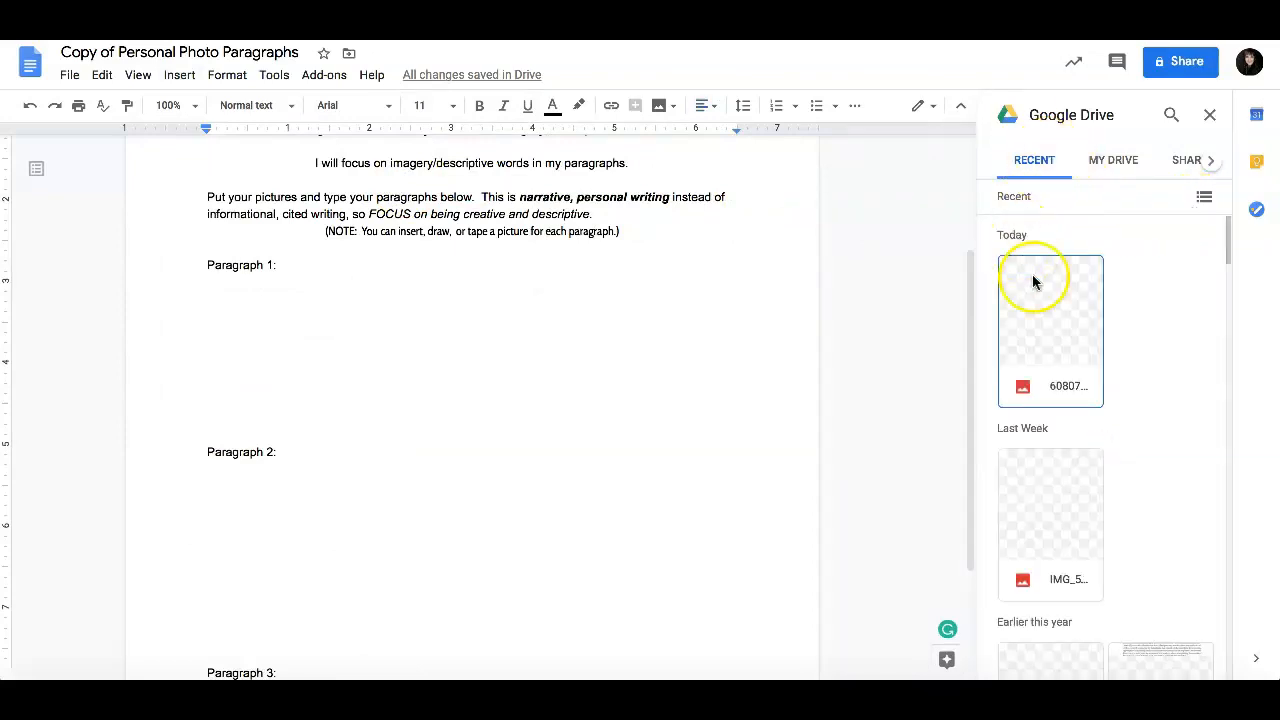
mouse_move(1051, 313)
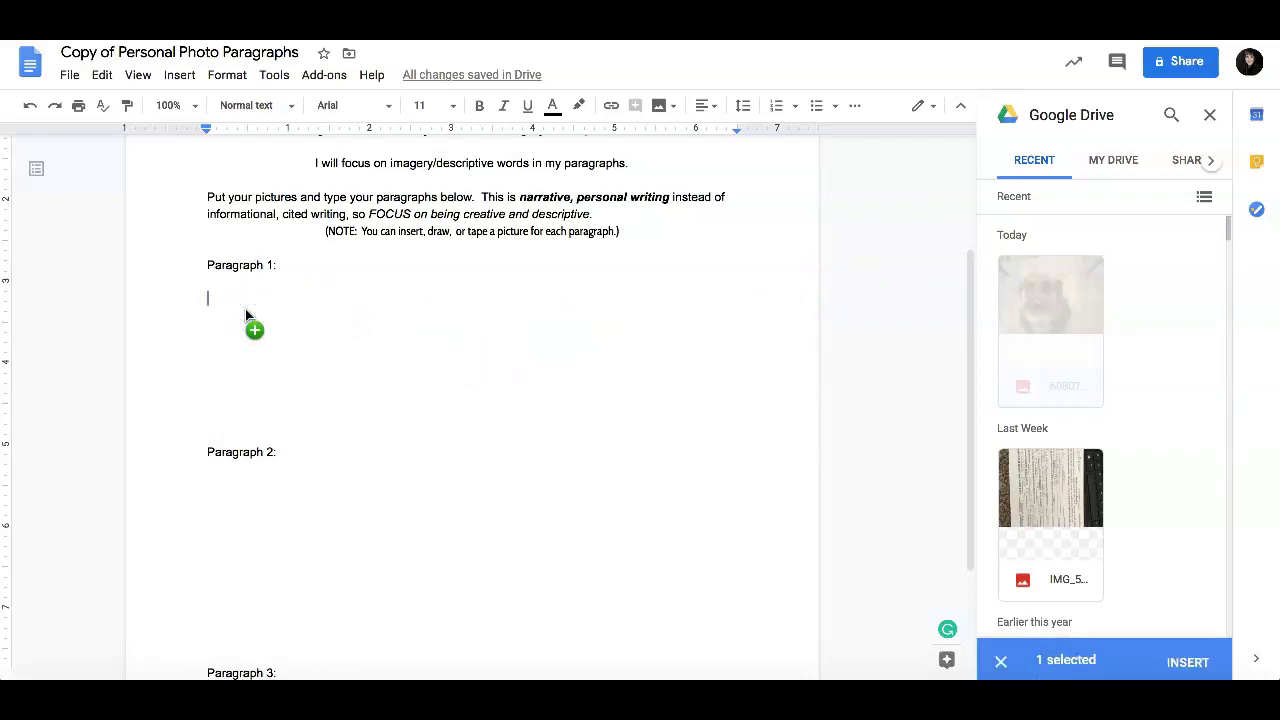
click(1188, 661)
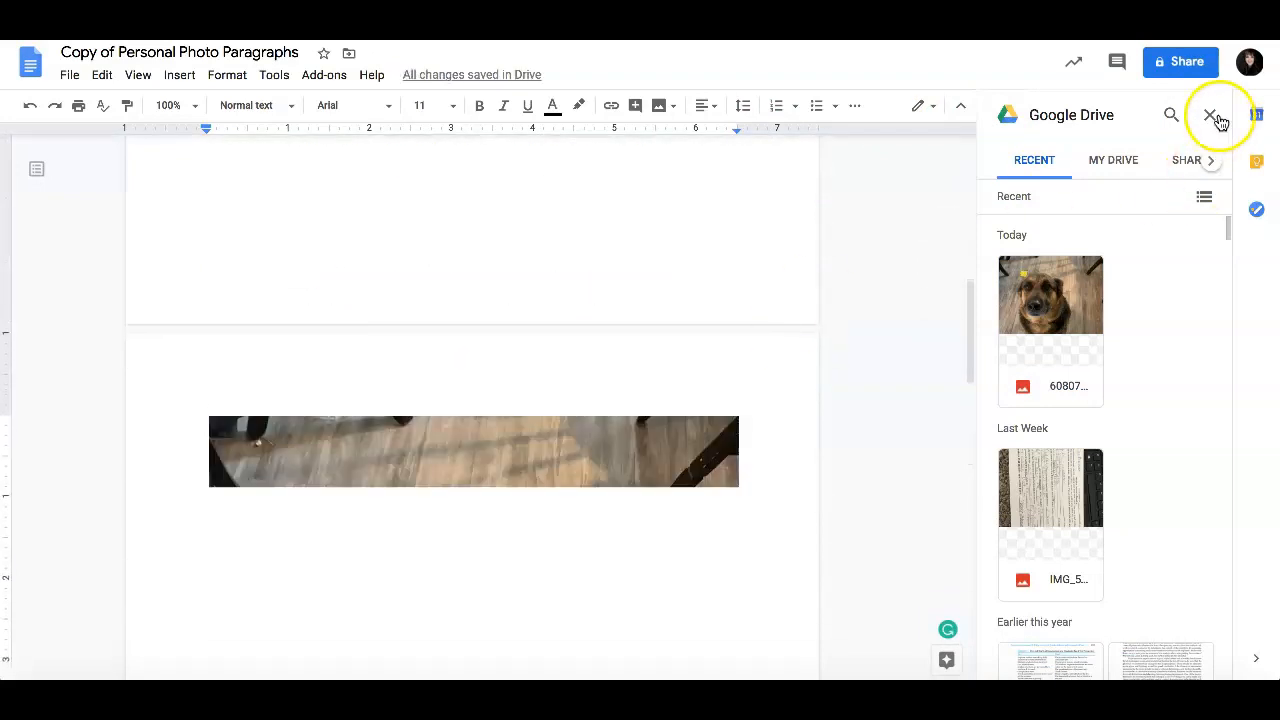
click(1211, 114)
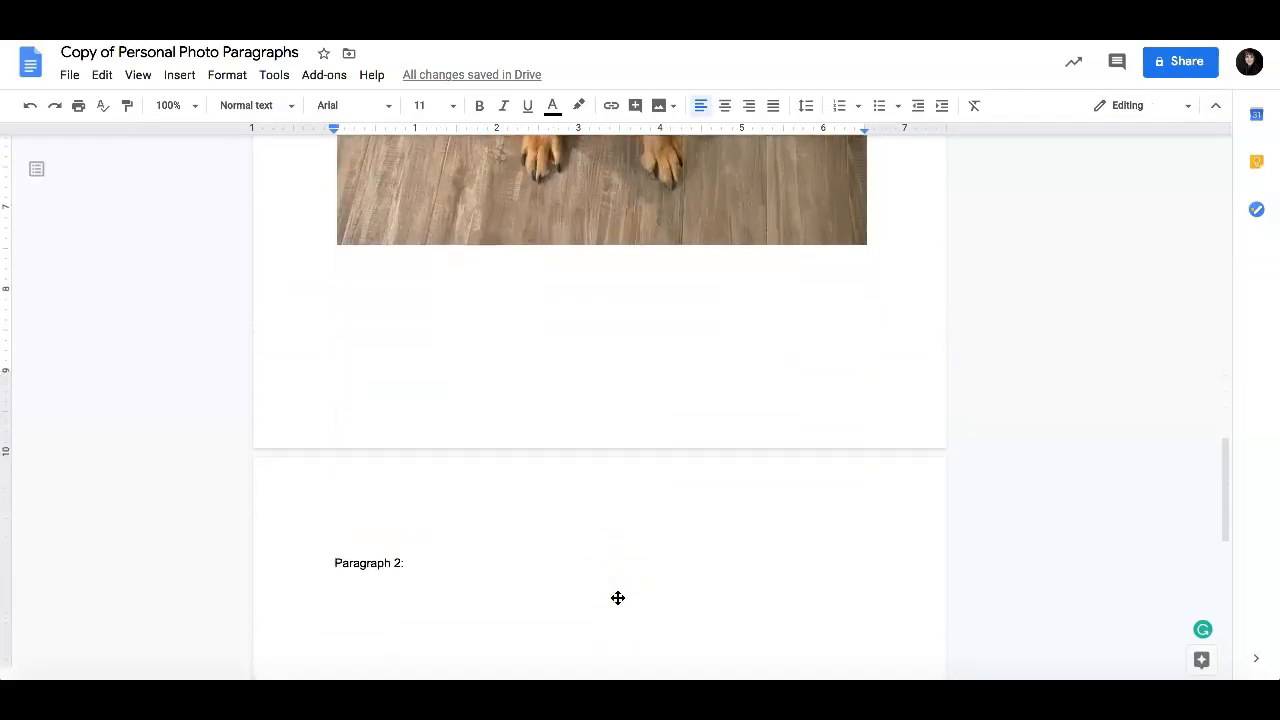
scroll(up, 3)
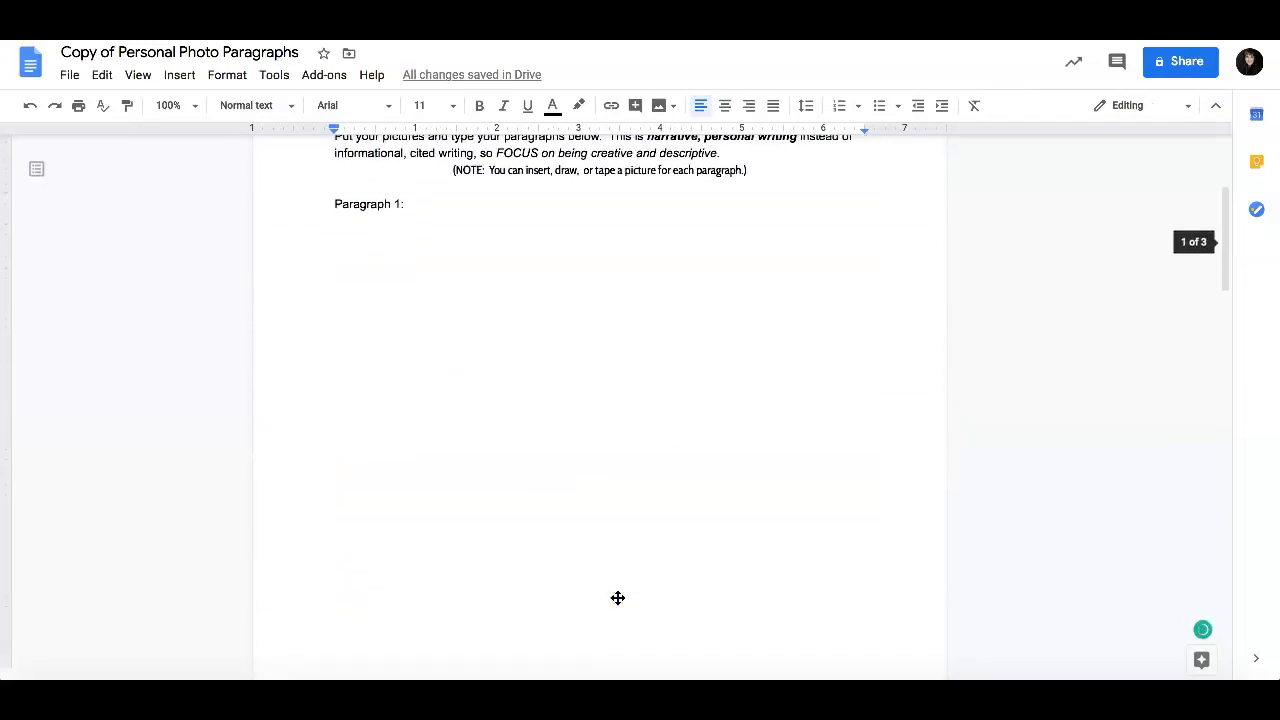
scroll(down, 3)
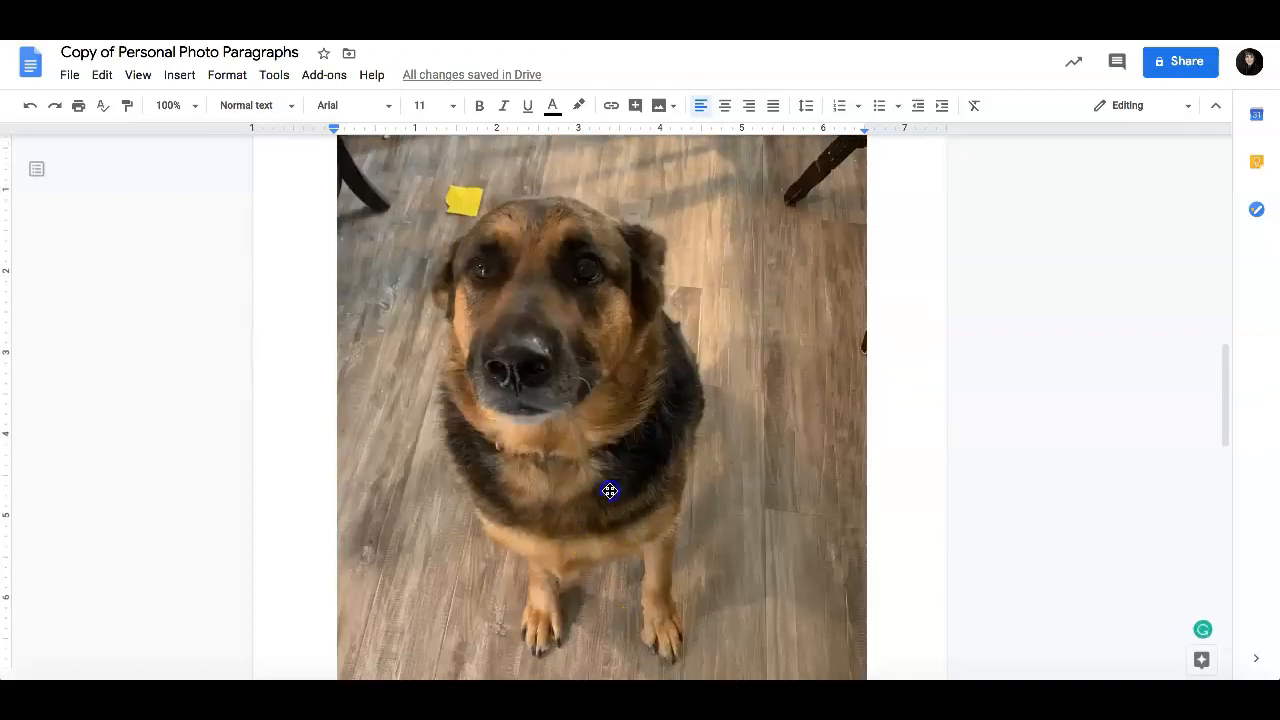
Drag the dog photo's handles to a smaller portrait size, undoing one distorted resize
click(608, 490)
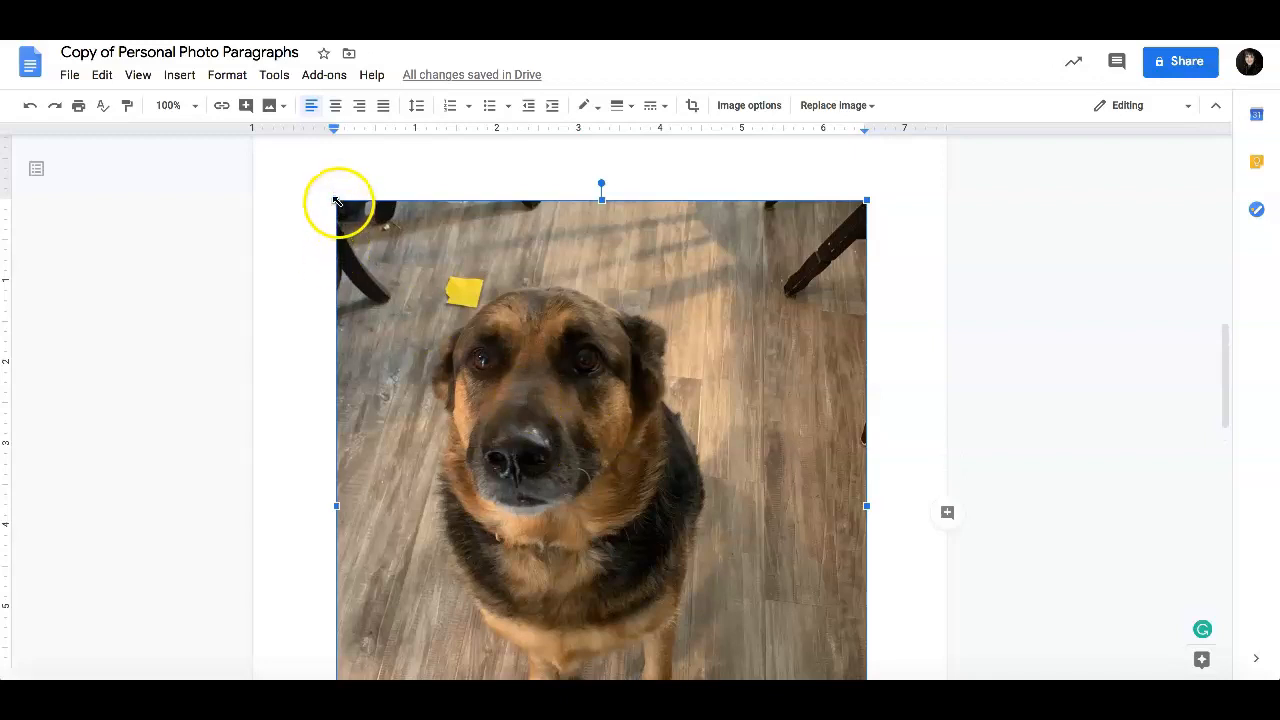
mouse_move(866, 200)
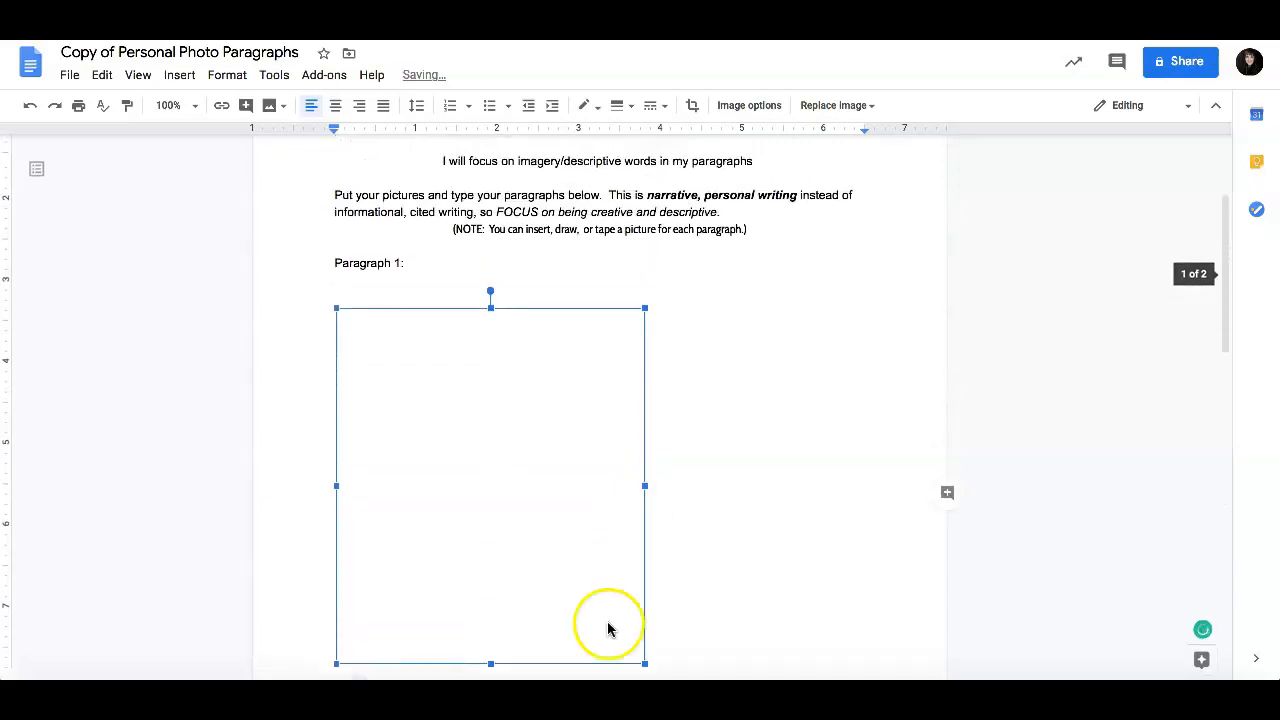
drag(644, 663, 583, 590)
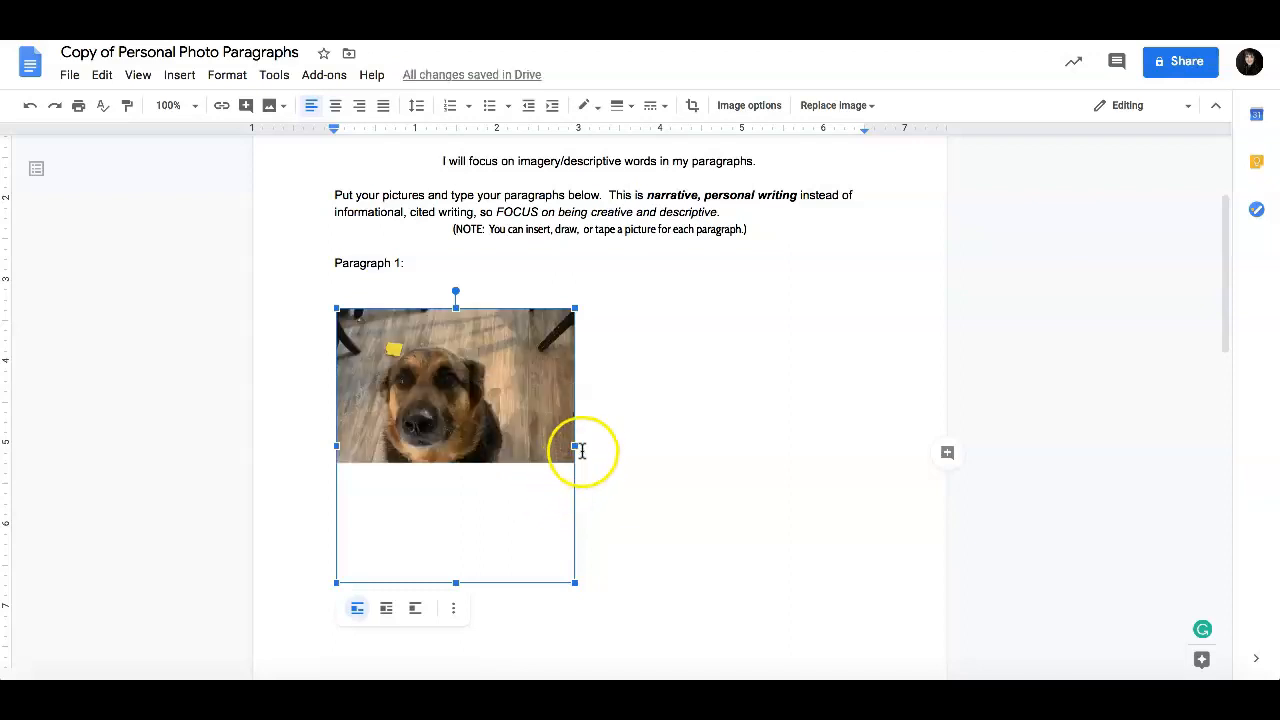
drag(574, 446, 660, 446)
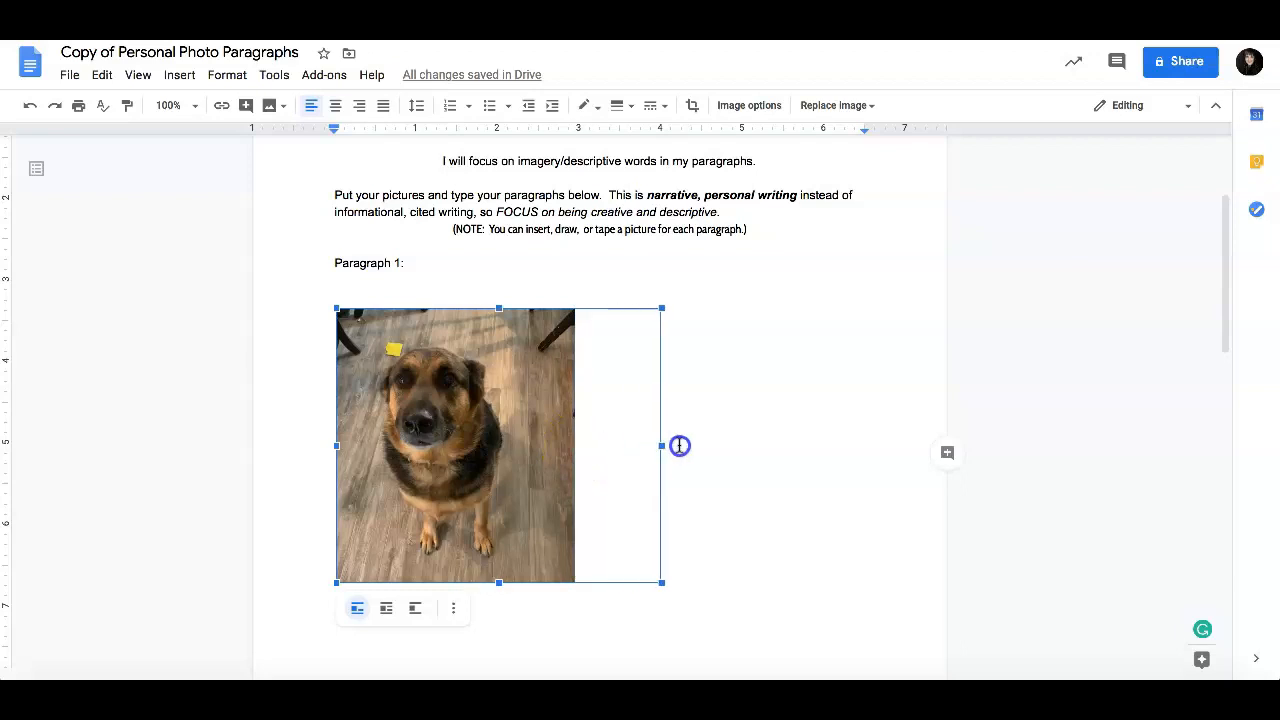
drag(660, 445, 710, 445)
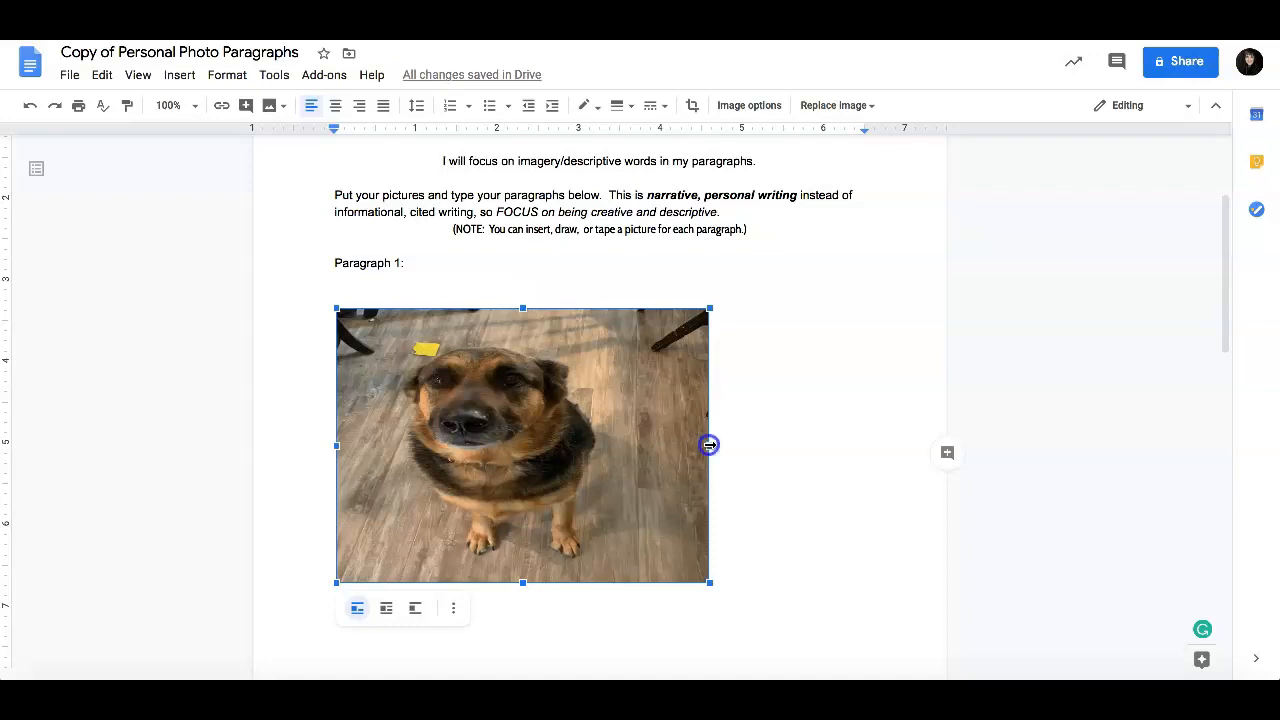
drag(708, 445, 535, 445)
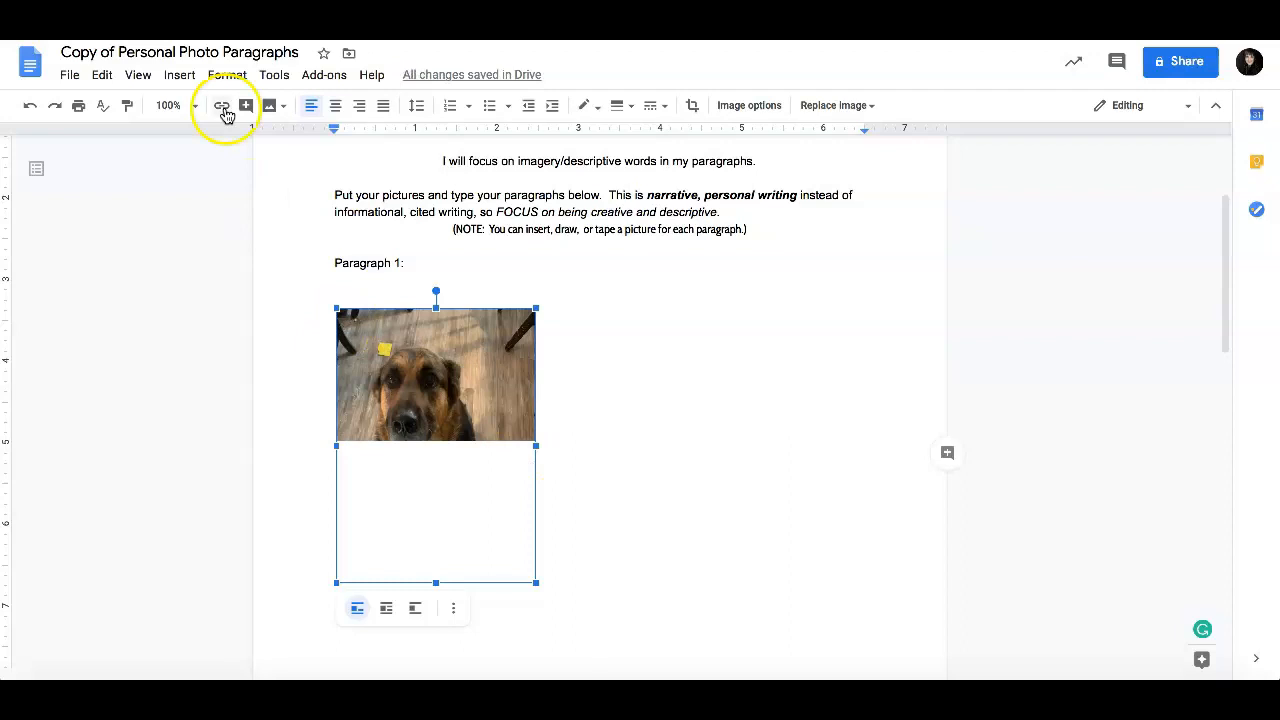
click(29, 105)
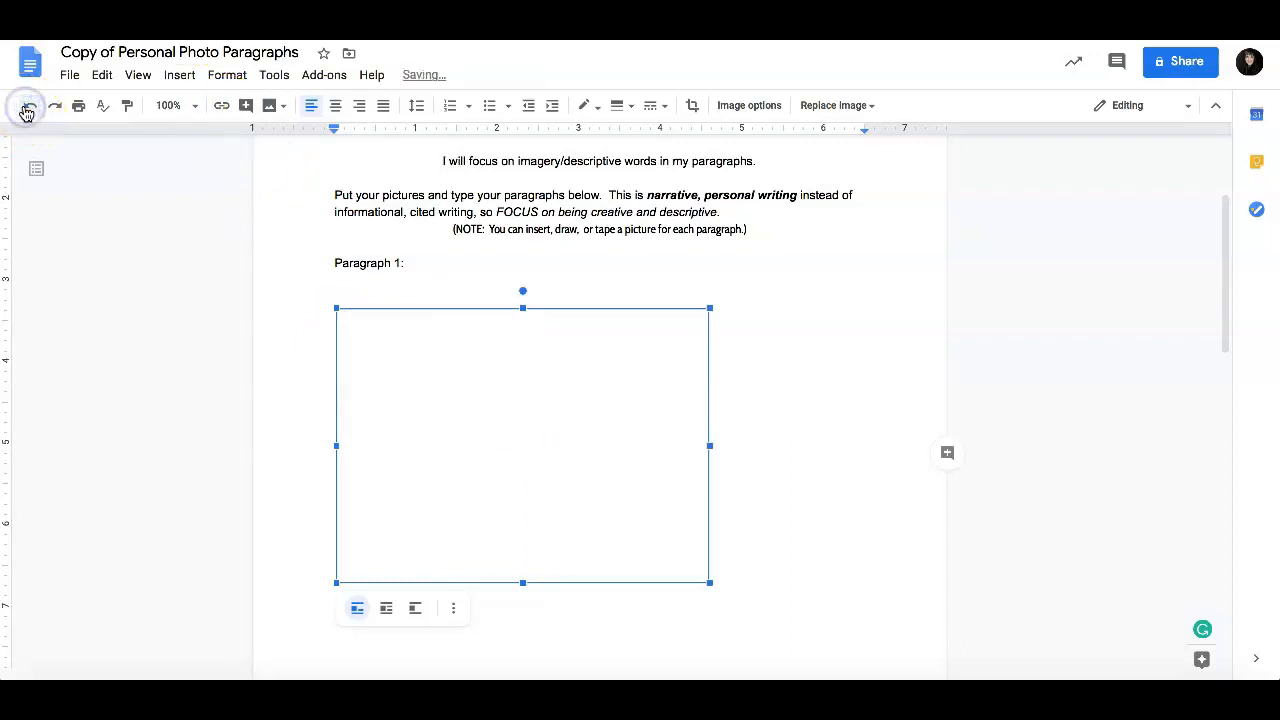
drag(710, 446, 575, 446)
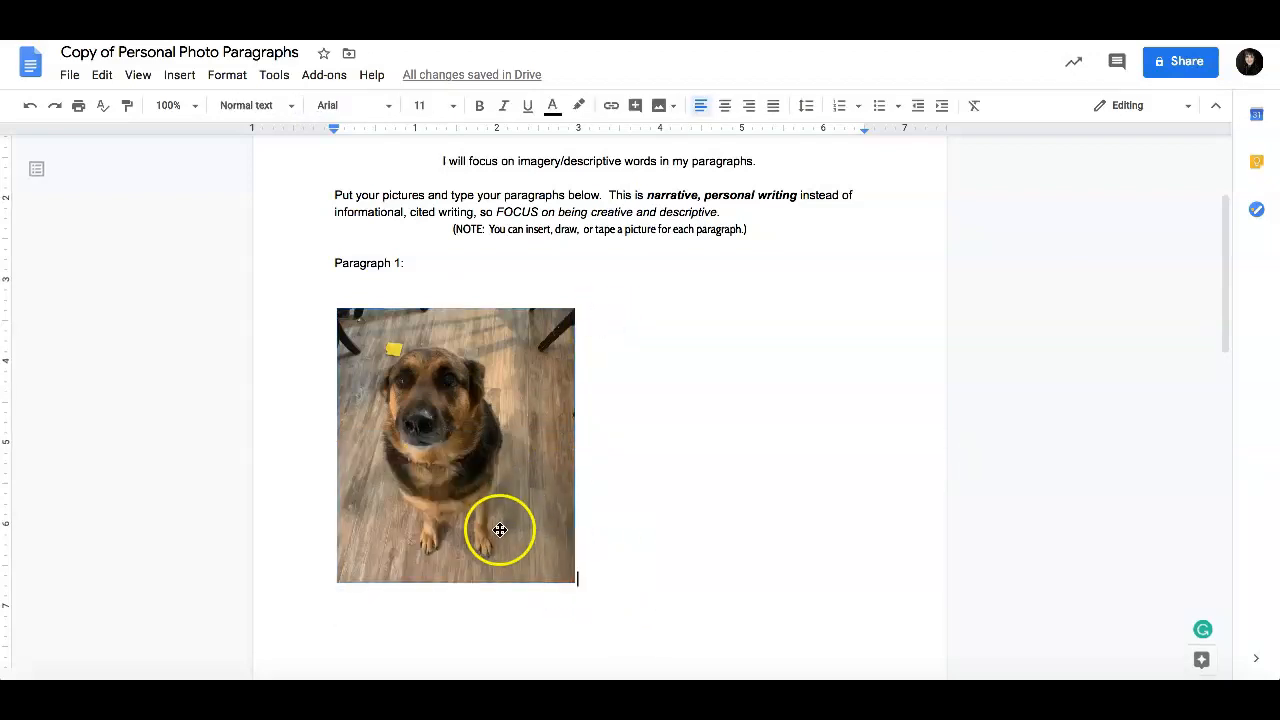
Set the dog photo's text wrapping to In line
click(455, 446)
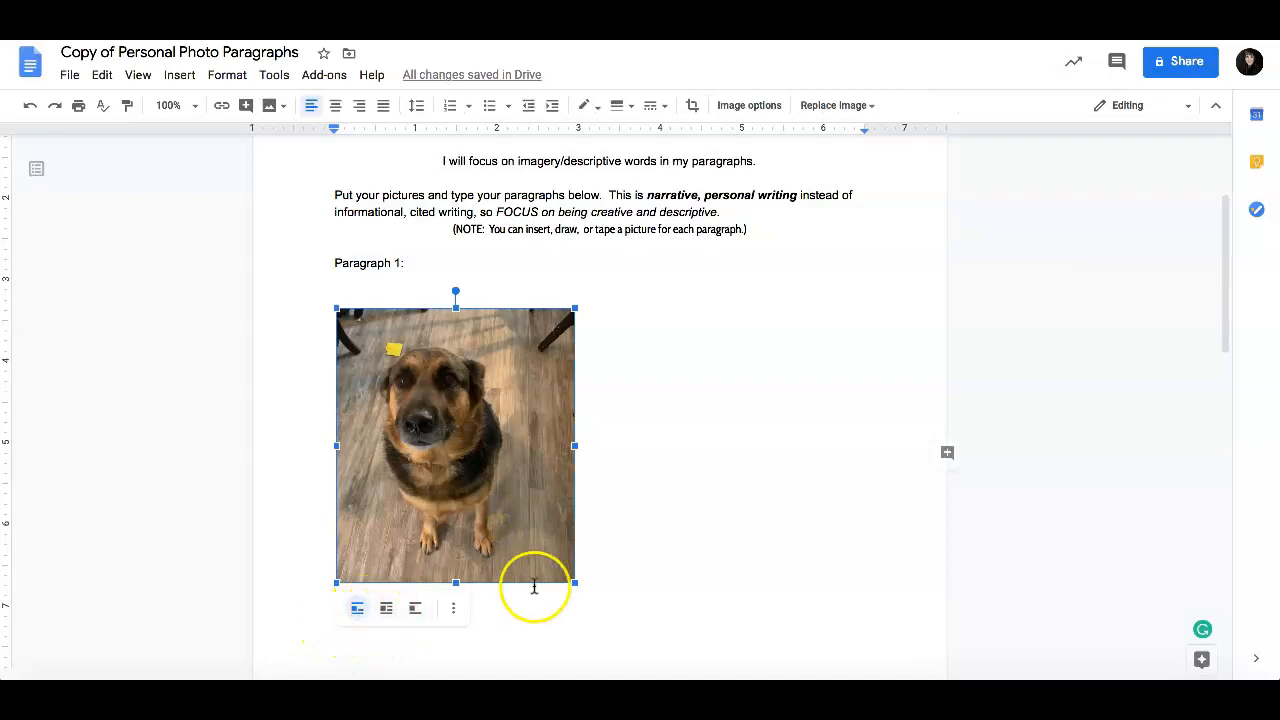
mouse_move(357, 608)
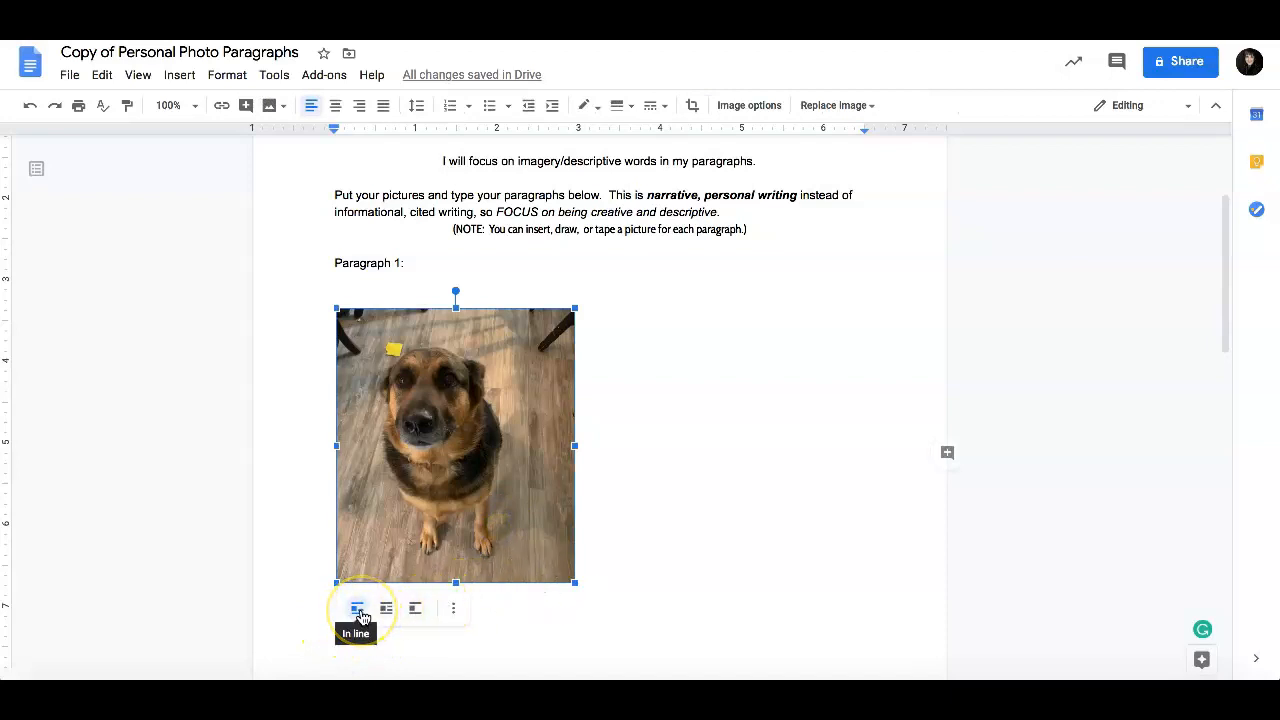
click(386, 608)
text(T)
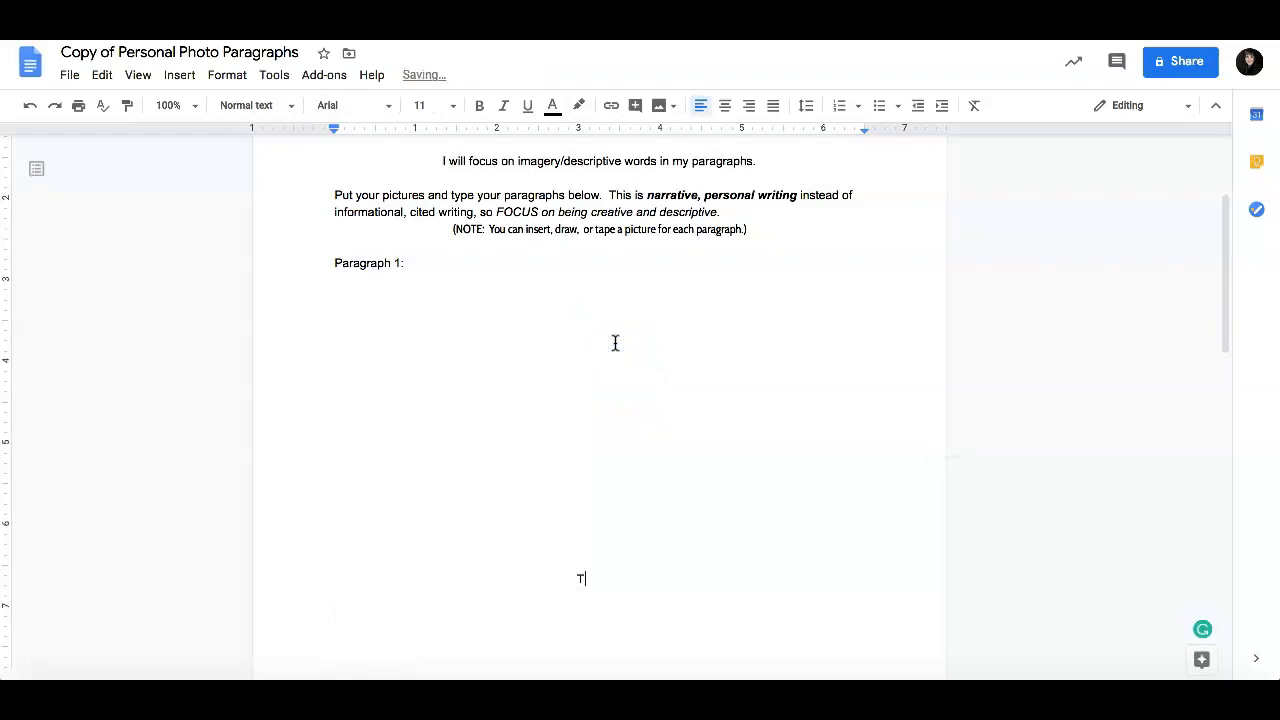
Type 'This is my dog, Comma. She is a German shepherd mix.' after the photo
text(his is my)
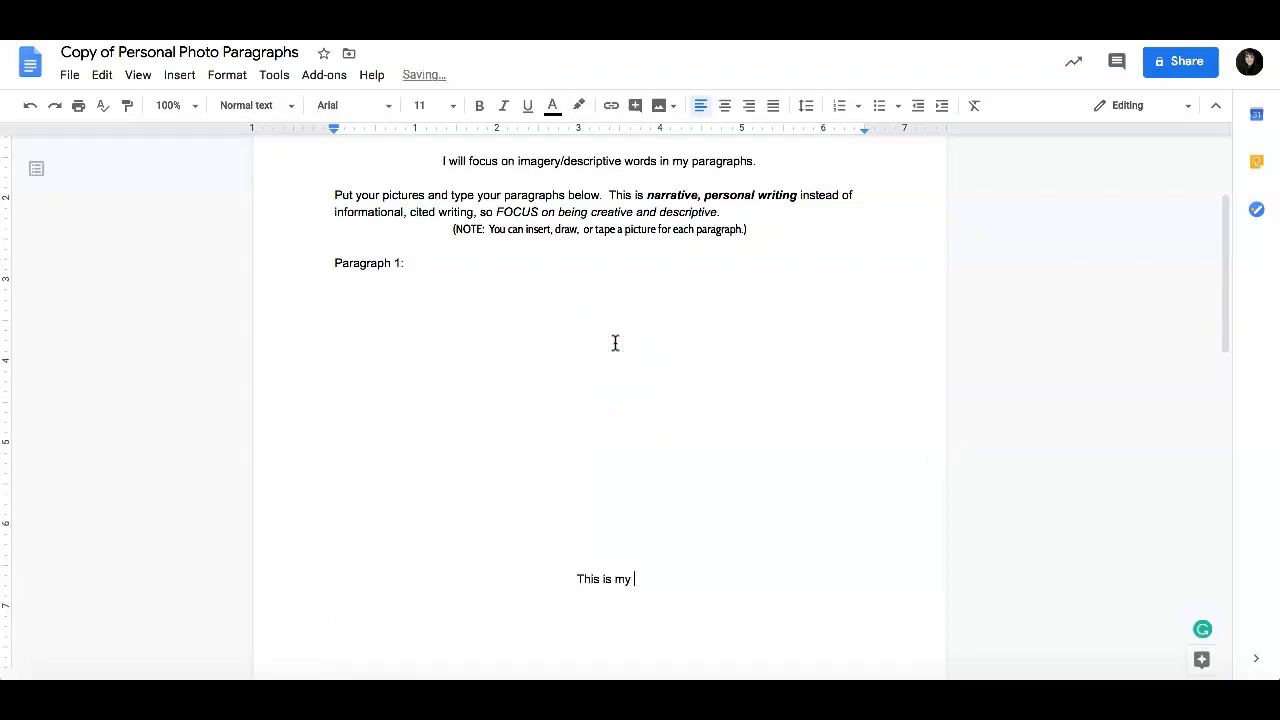
text(dog, Comm)
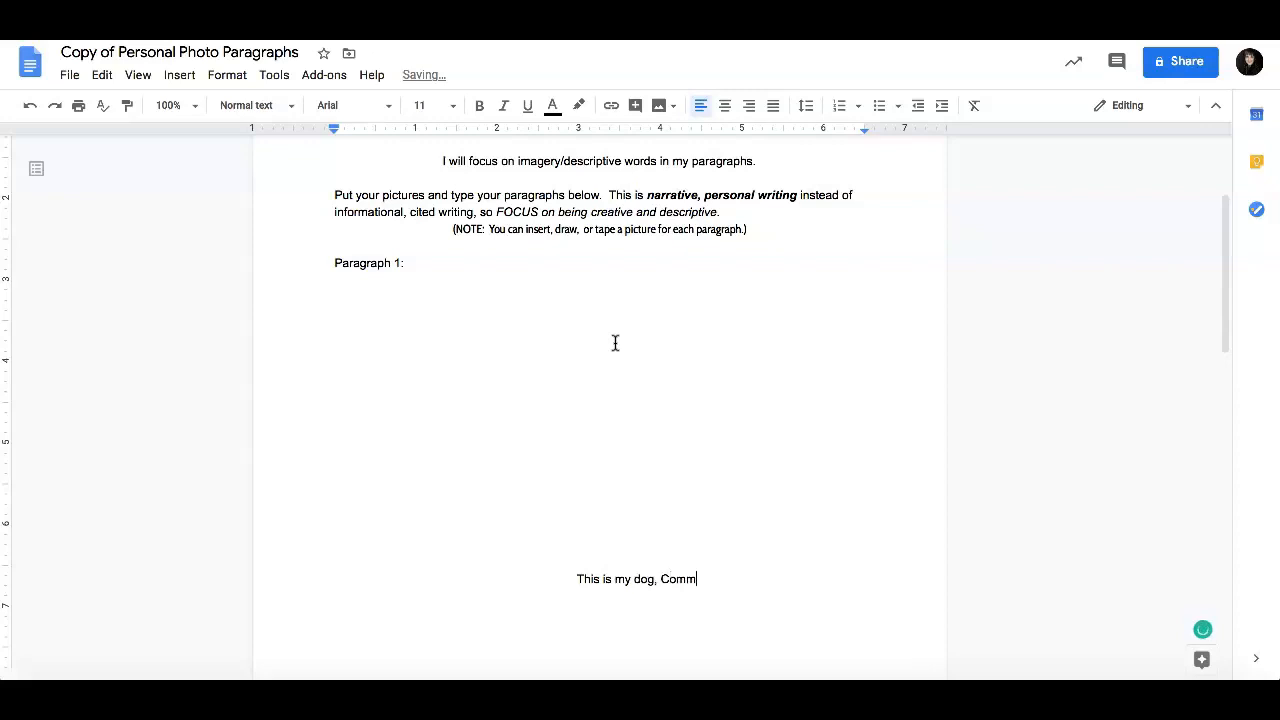
text(a.  She is)
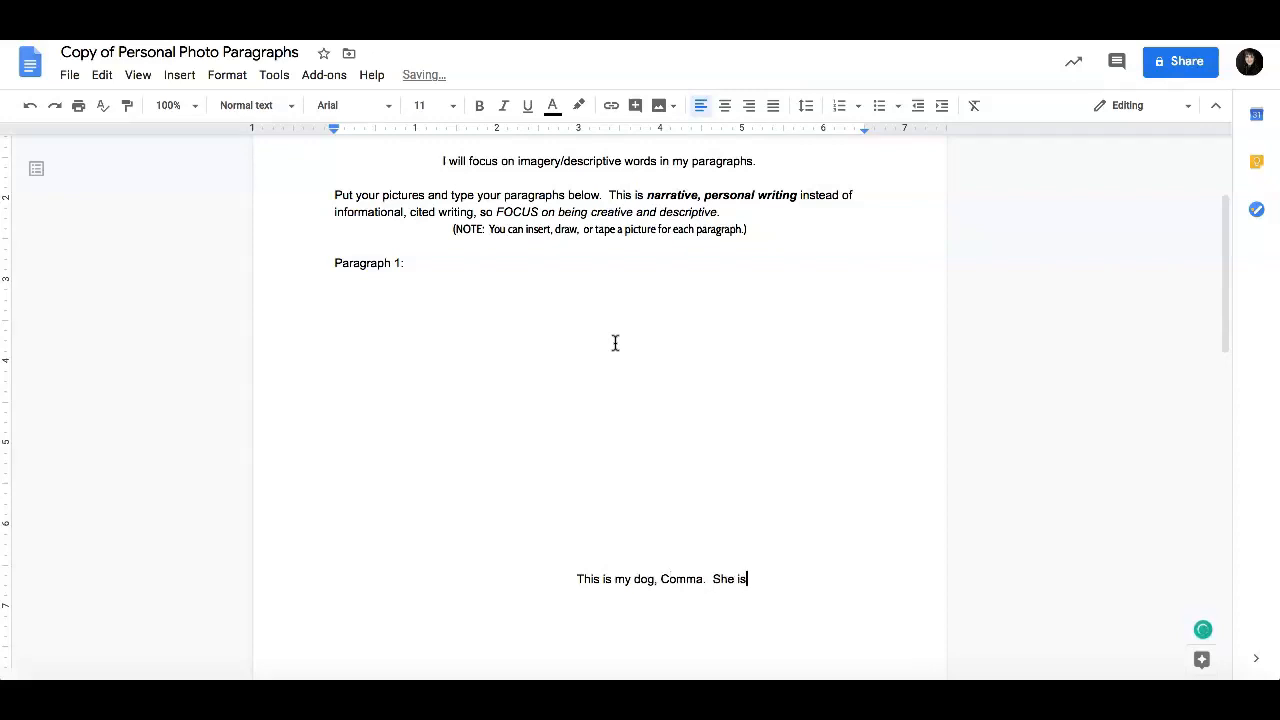
text(a German)
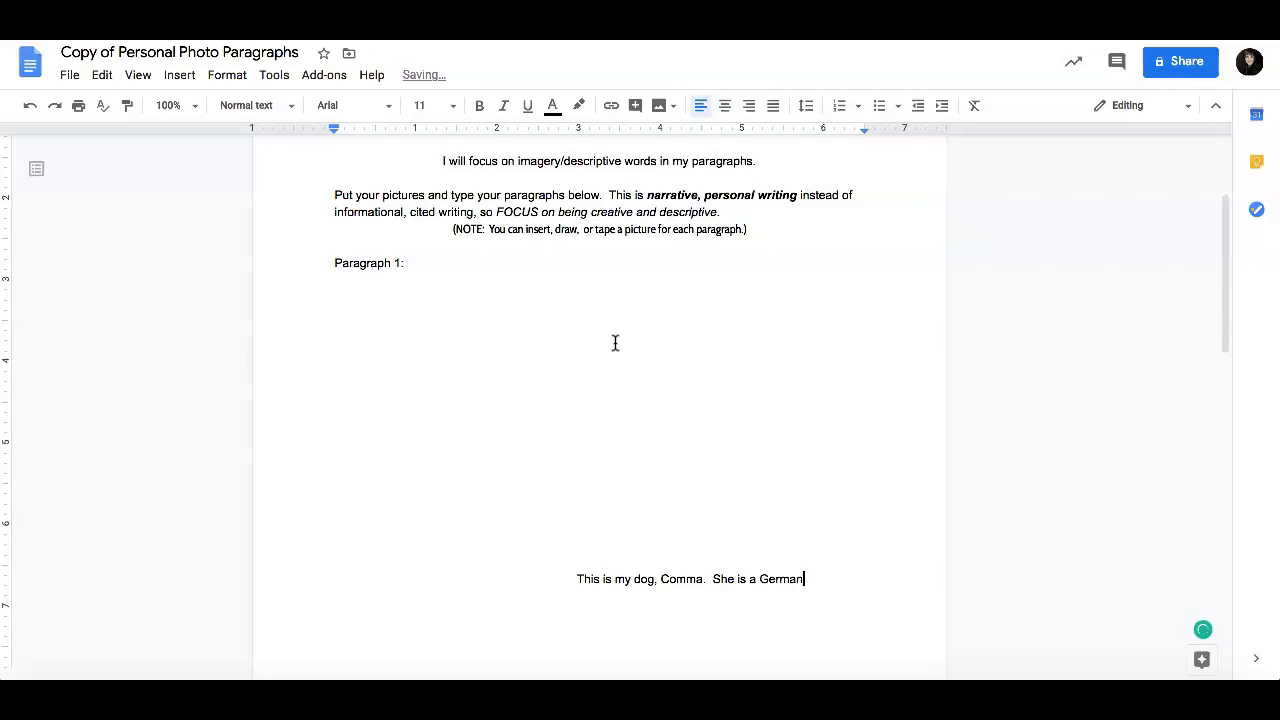
text(shepherd/lab)
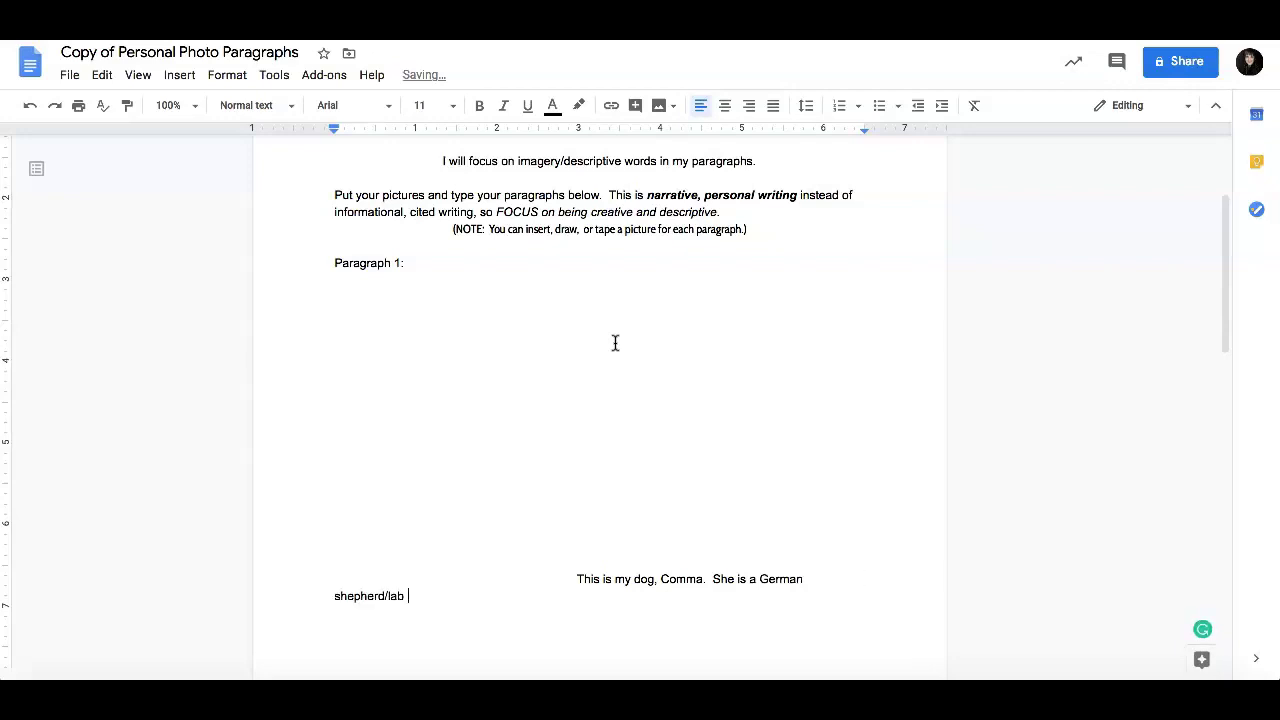
text(mix.)
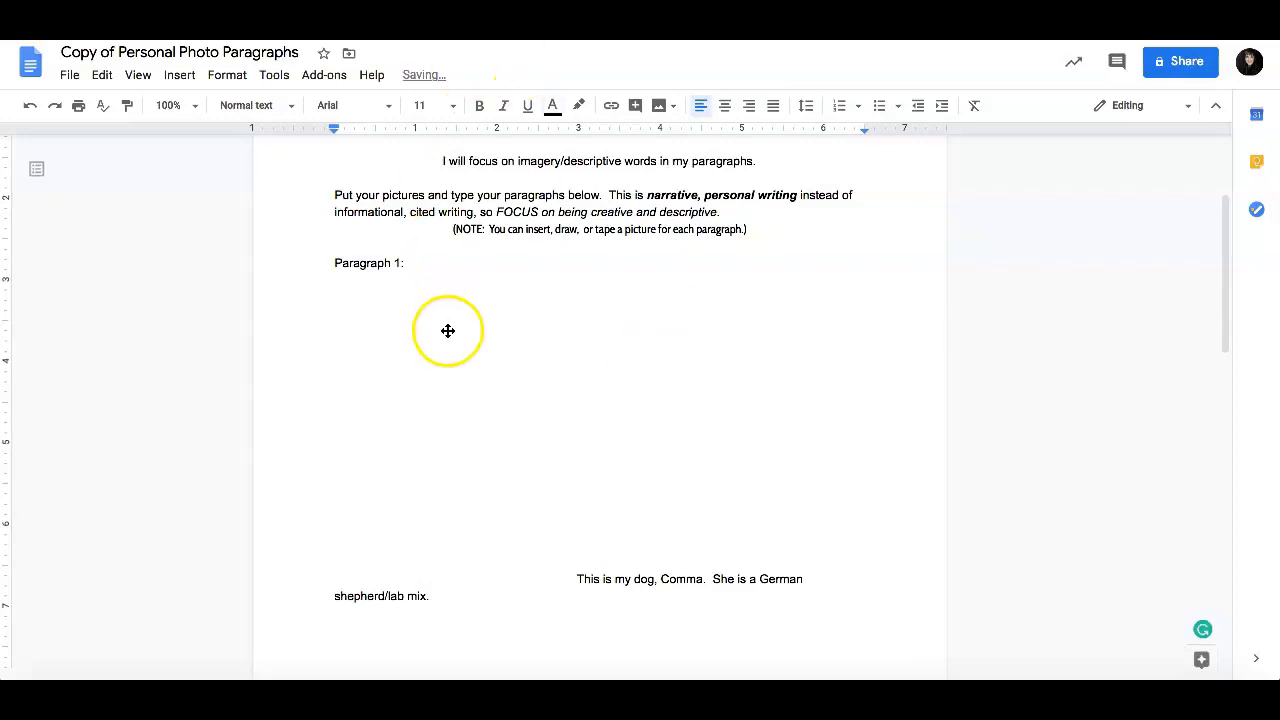
click(556, 596)
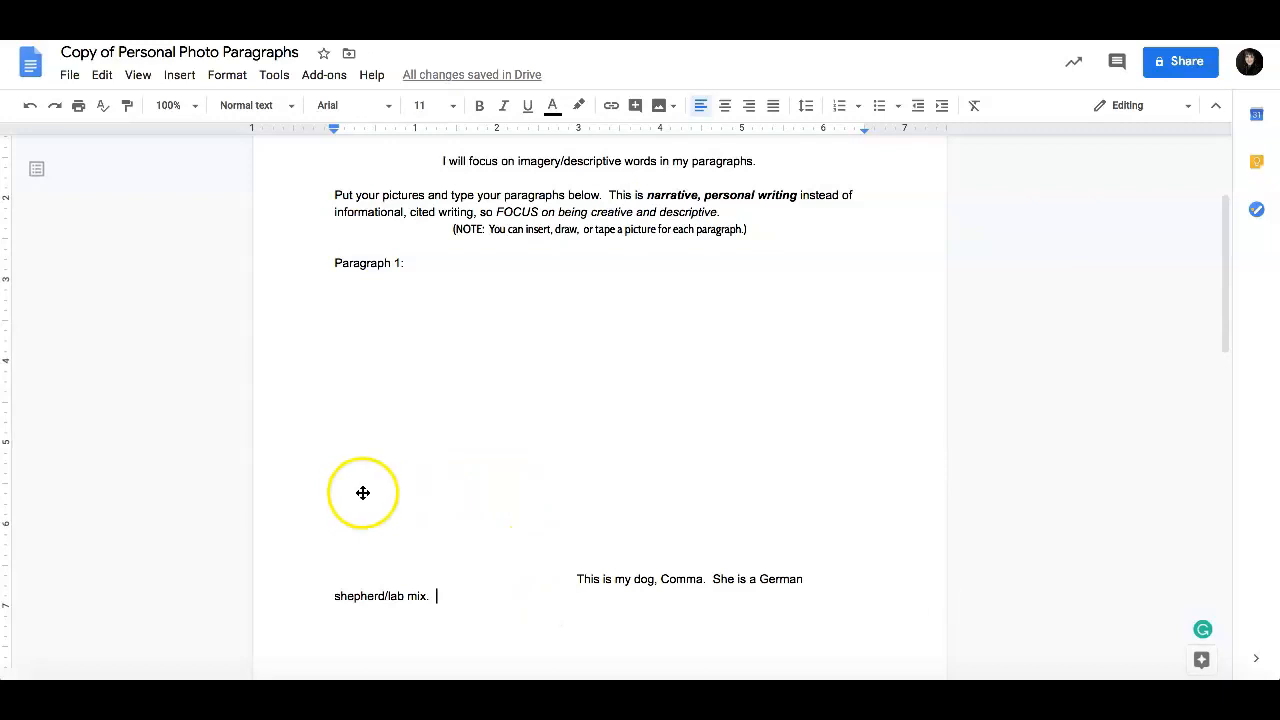
mouse_move(618, 378)
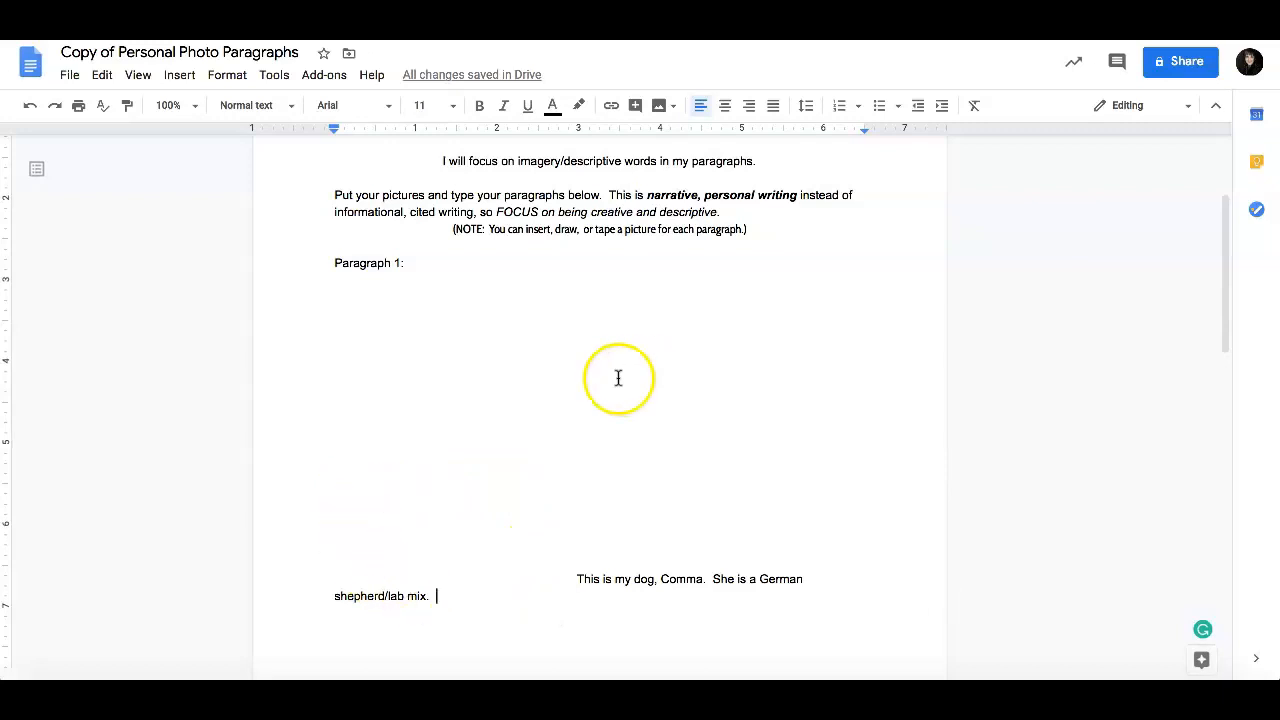
Add that she is about 5 years old and loves playing with her toys
scroll(up, 3)
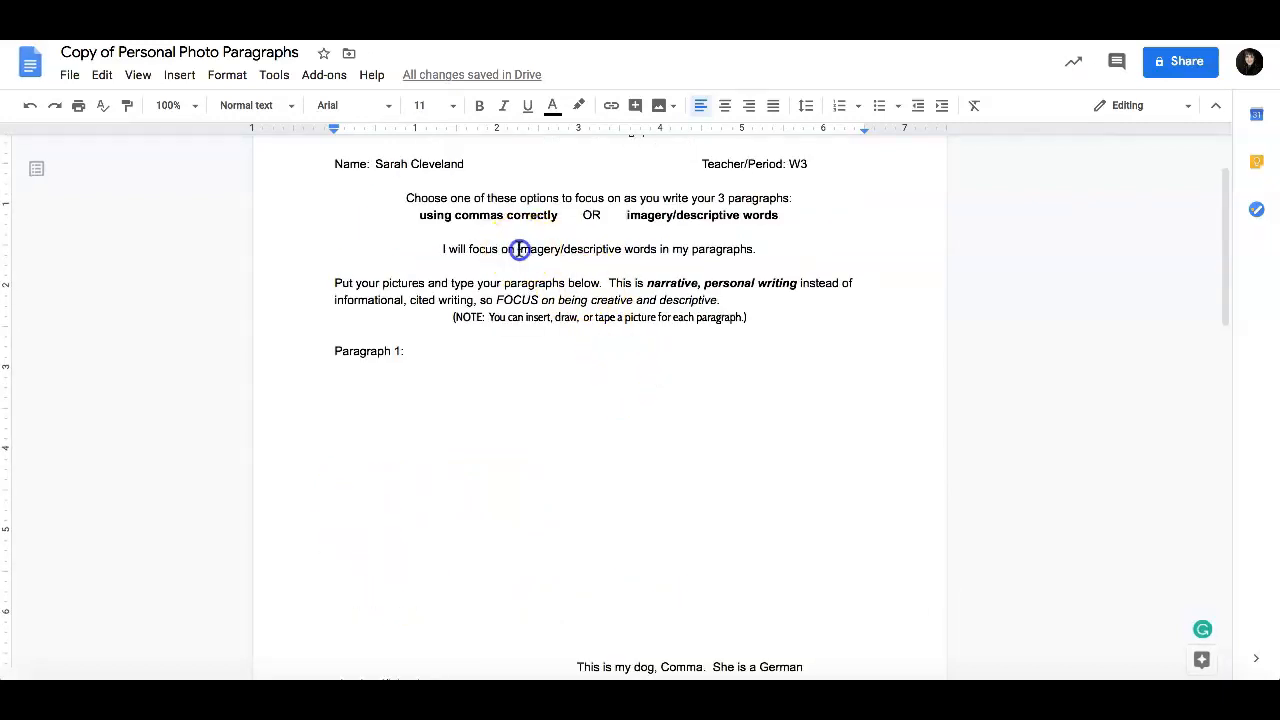
scroll(down, 3)
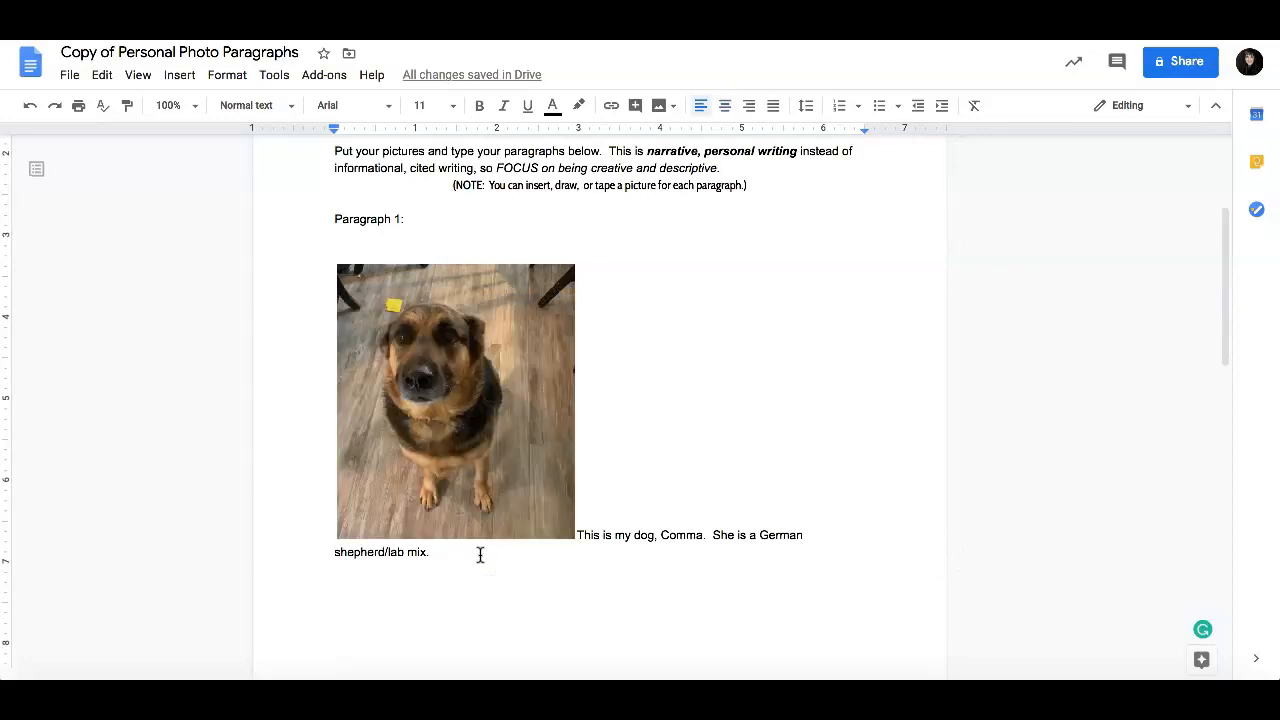
text(She is about 5 years old.  One of her favorite things to do is play with her toys.  Her favorite toy is a buffalo.  She has played with it so much it is falling apart.)
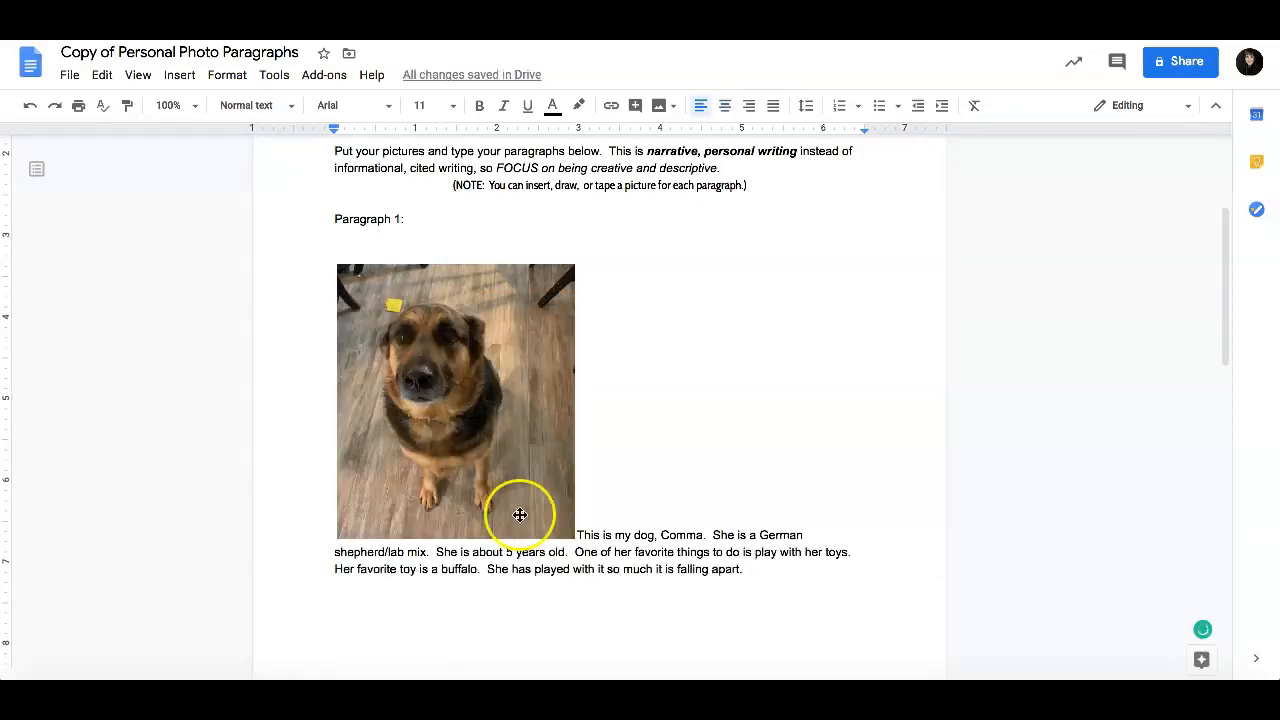
mouse_move(587, 530)
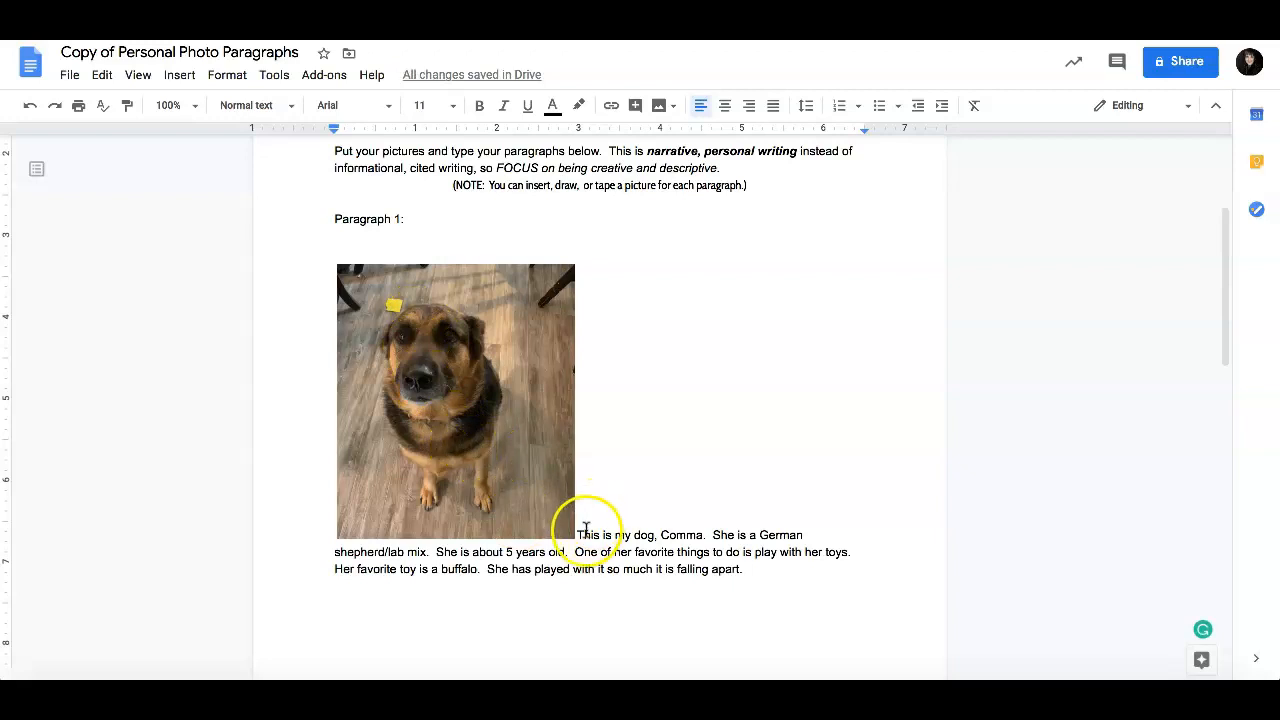
scroll(up, 3)
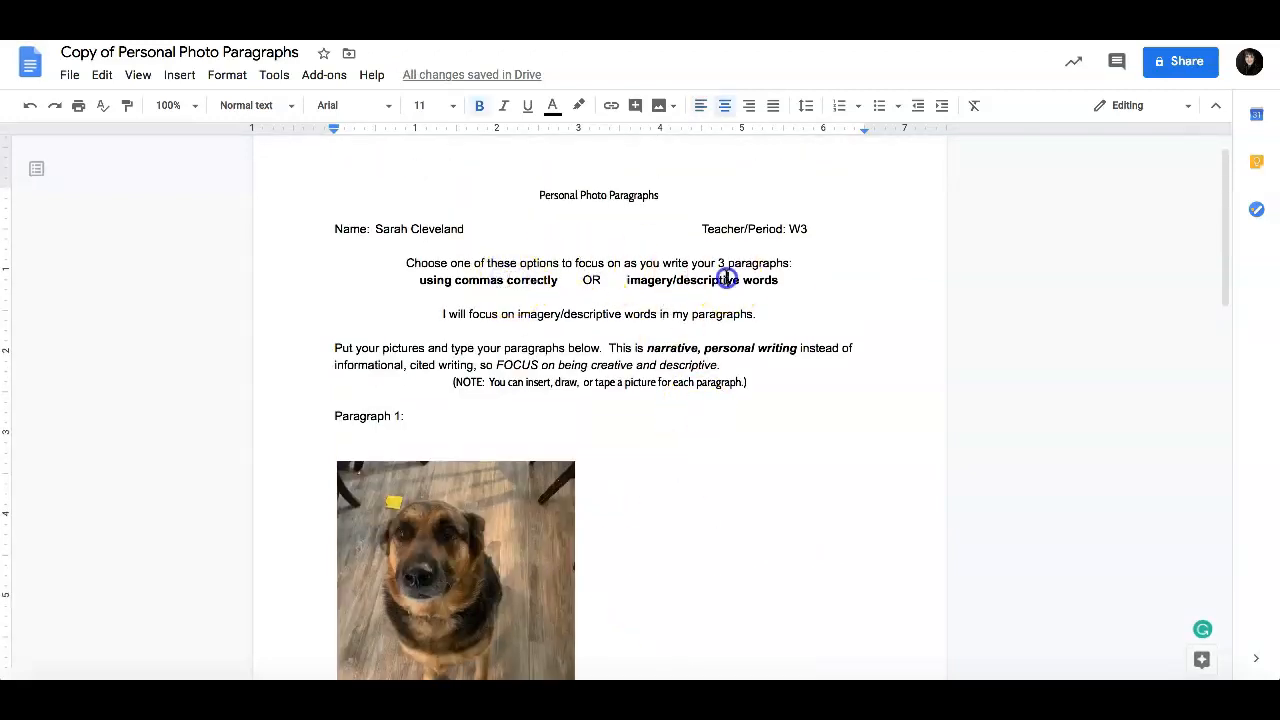
scroll(down, 3)
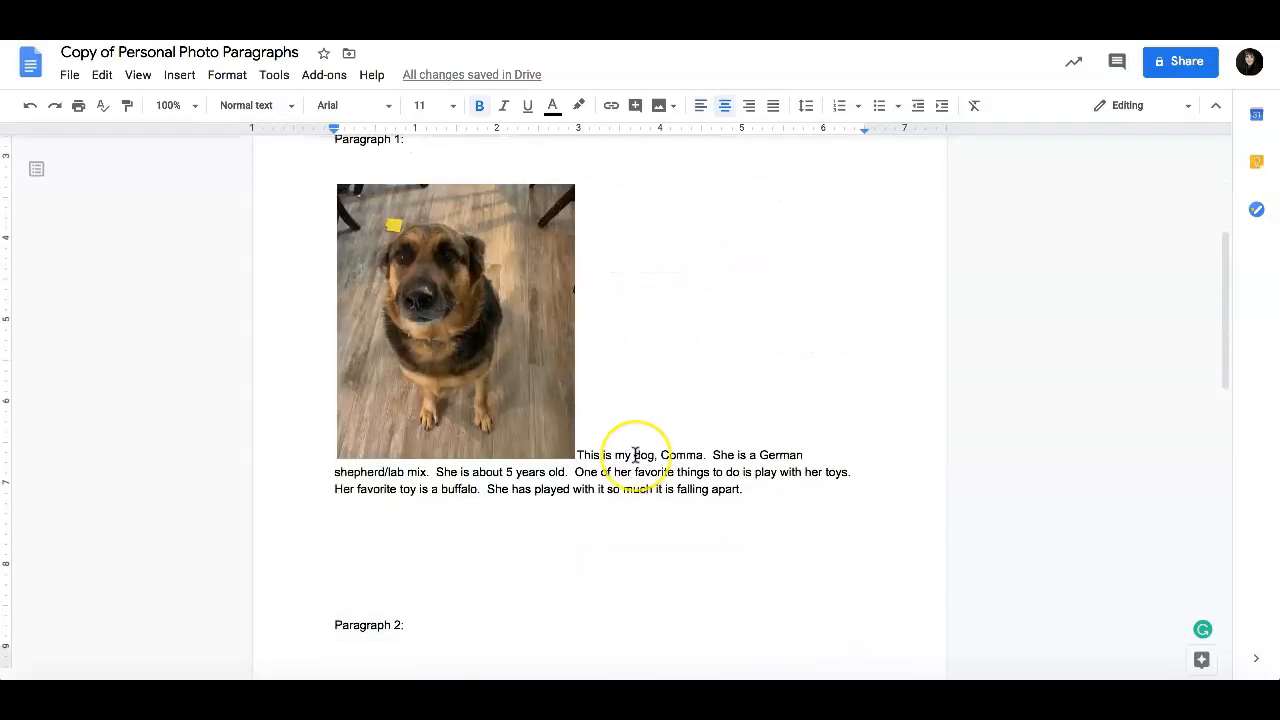